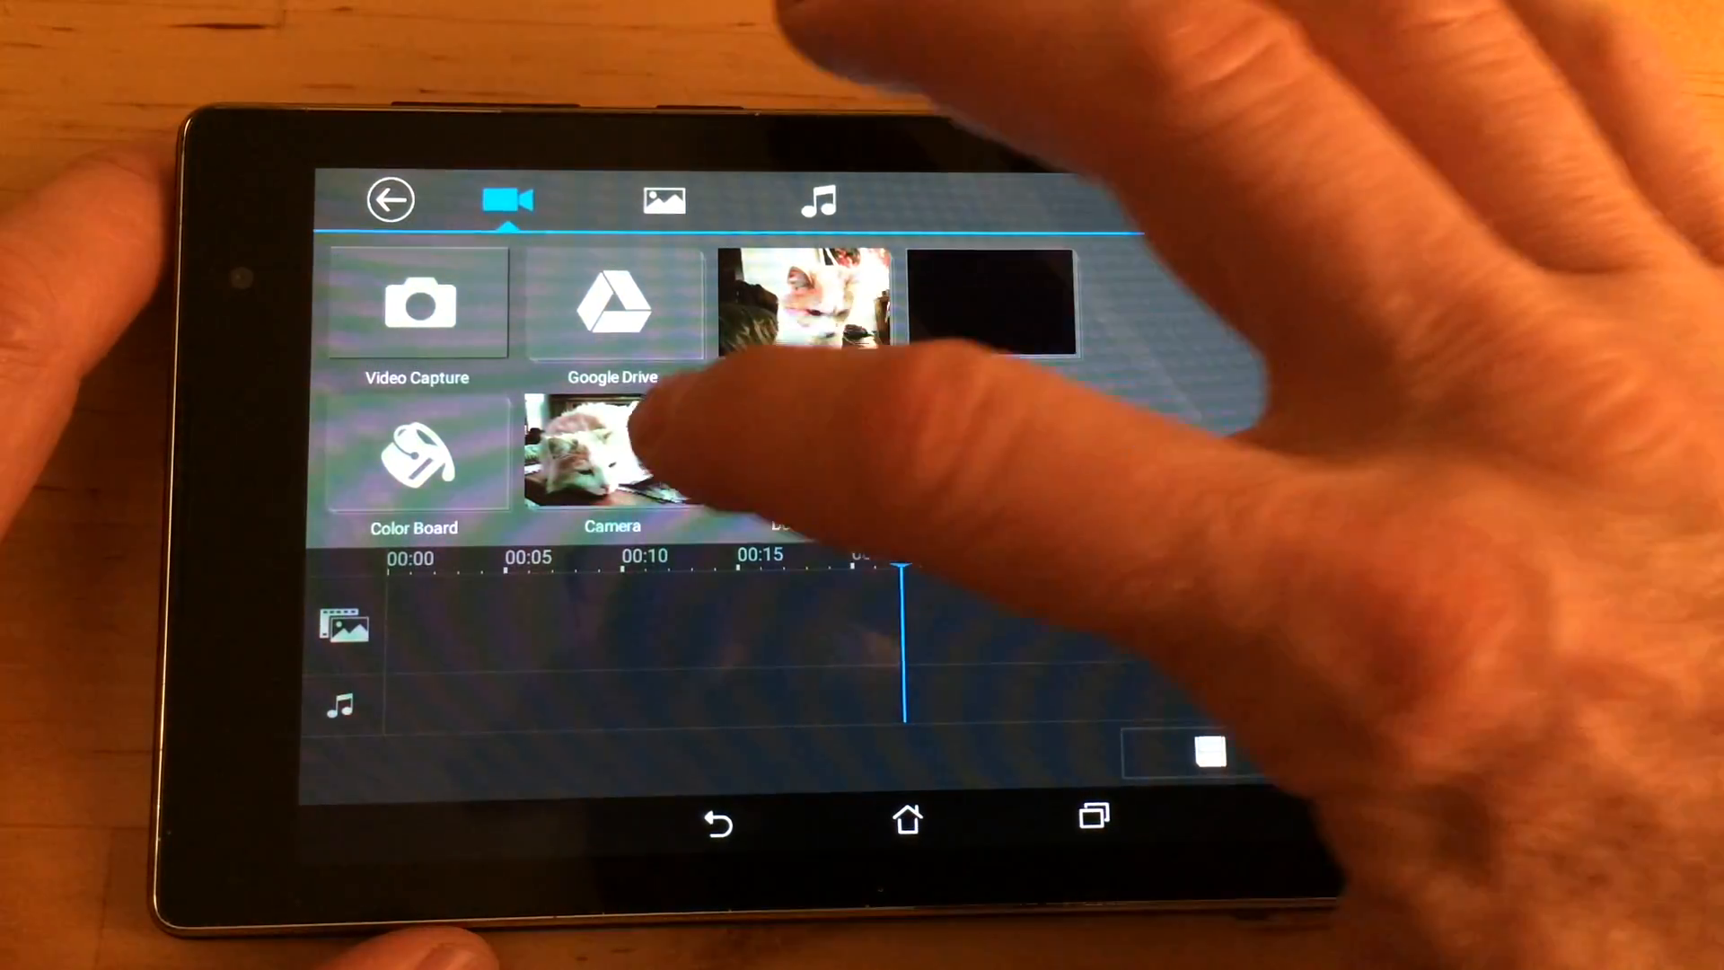
# - Add the red motorcycle clip VID_20120602_130921 from the Camera album to the timeline
pyautogui.click(612, 456)
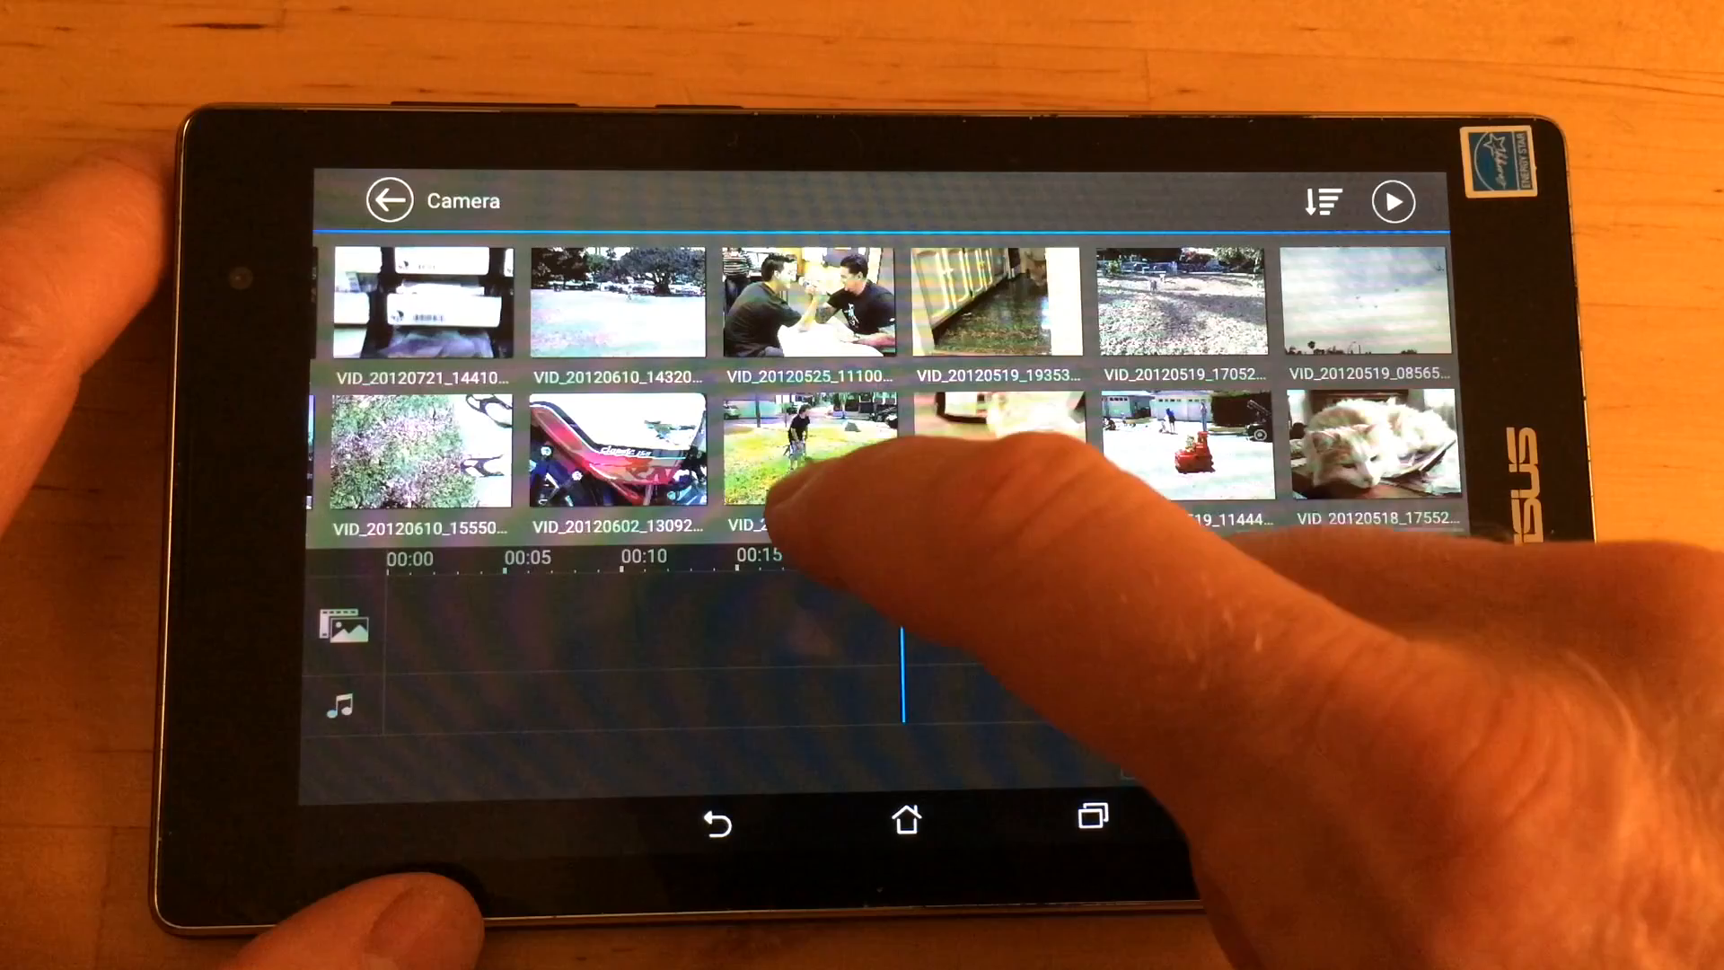
pyautogui.click(618, 451)
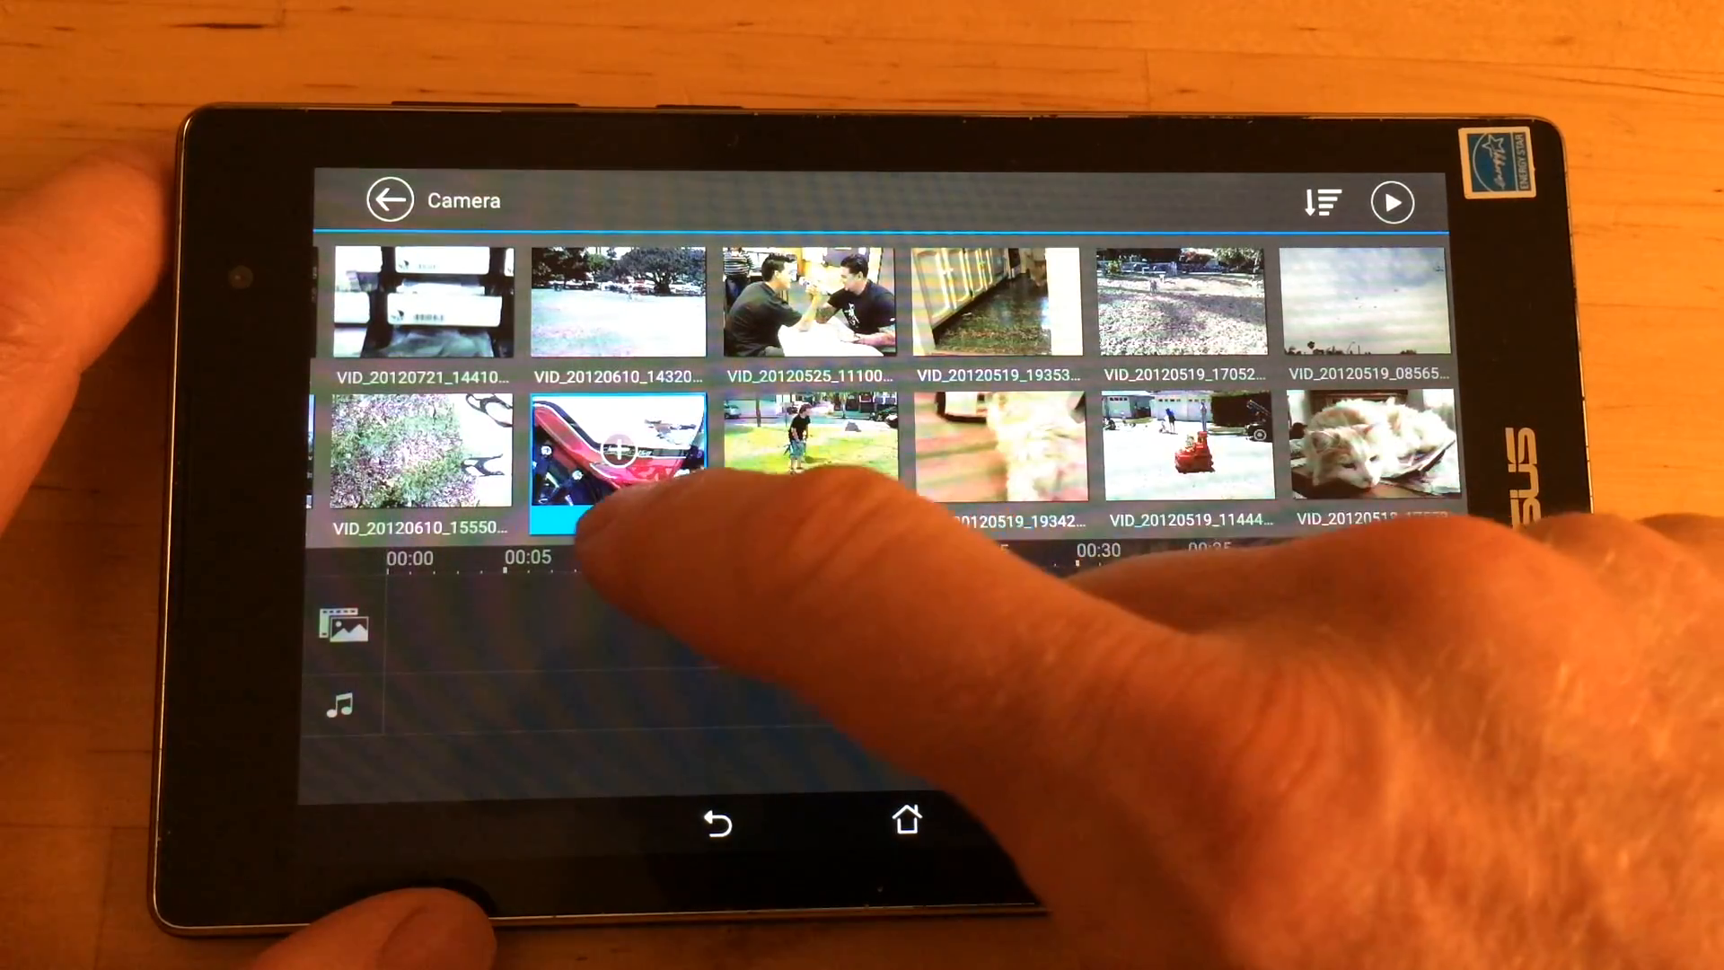
pyautogui.click(617, 450)
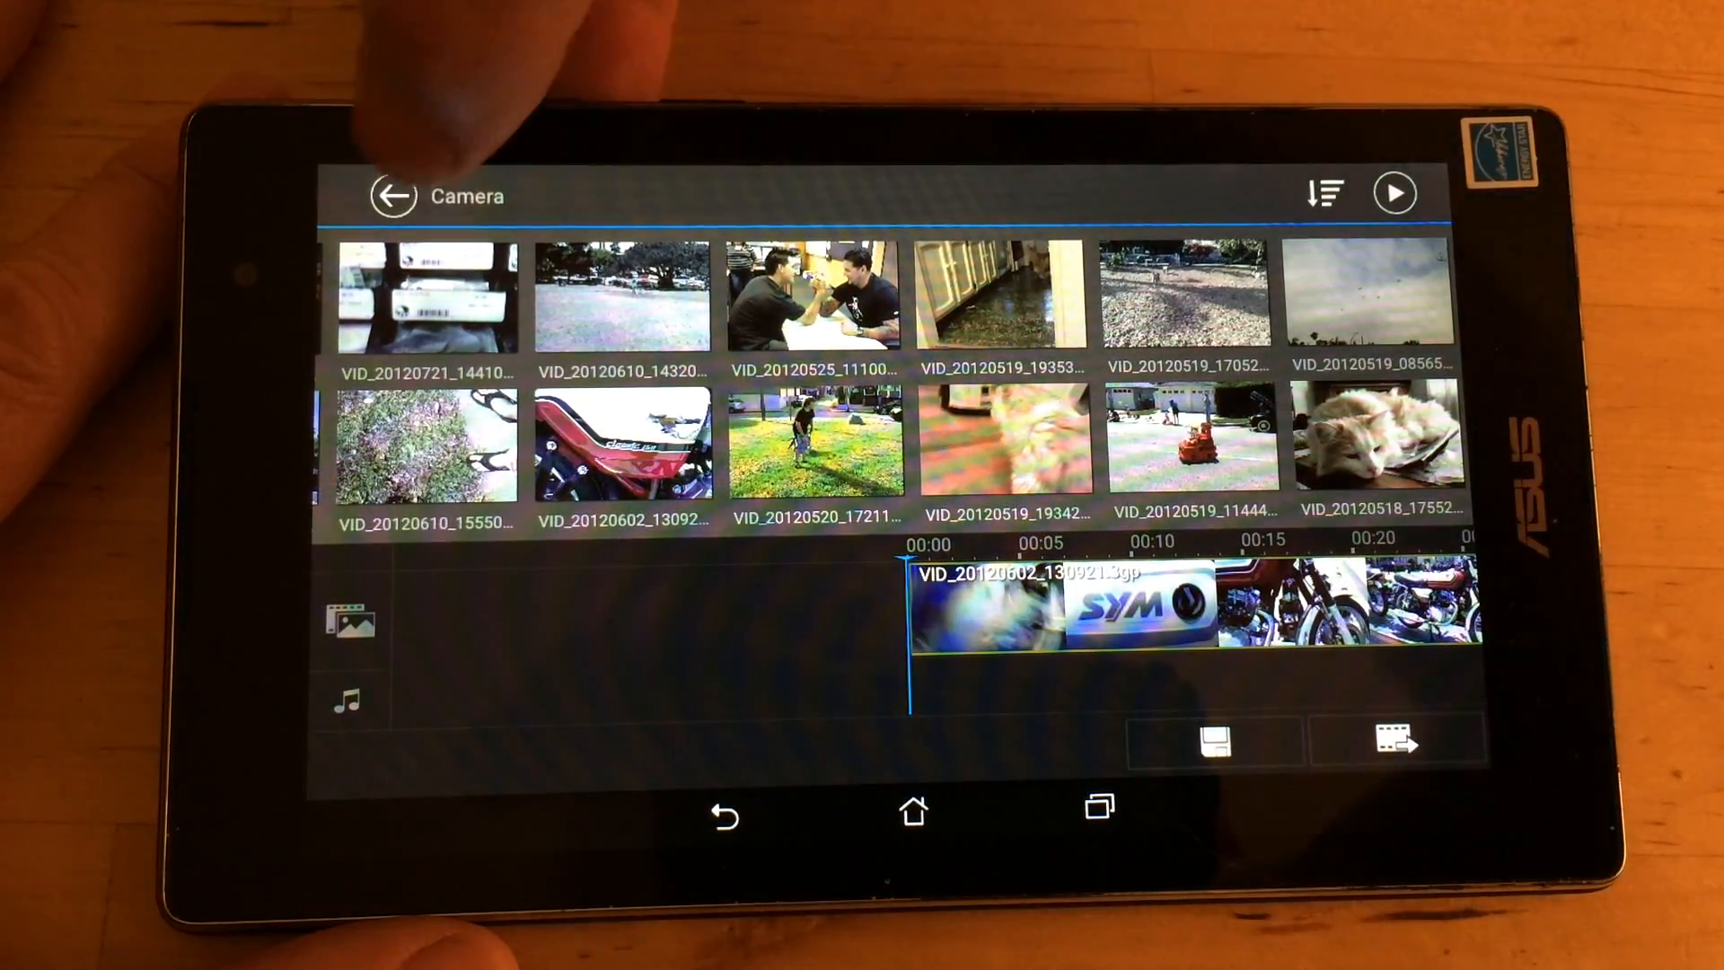
# - Append more clips from other albums, ending with RoyalEnfieldBullet500 from Download
pyautogui.click(509, 194)
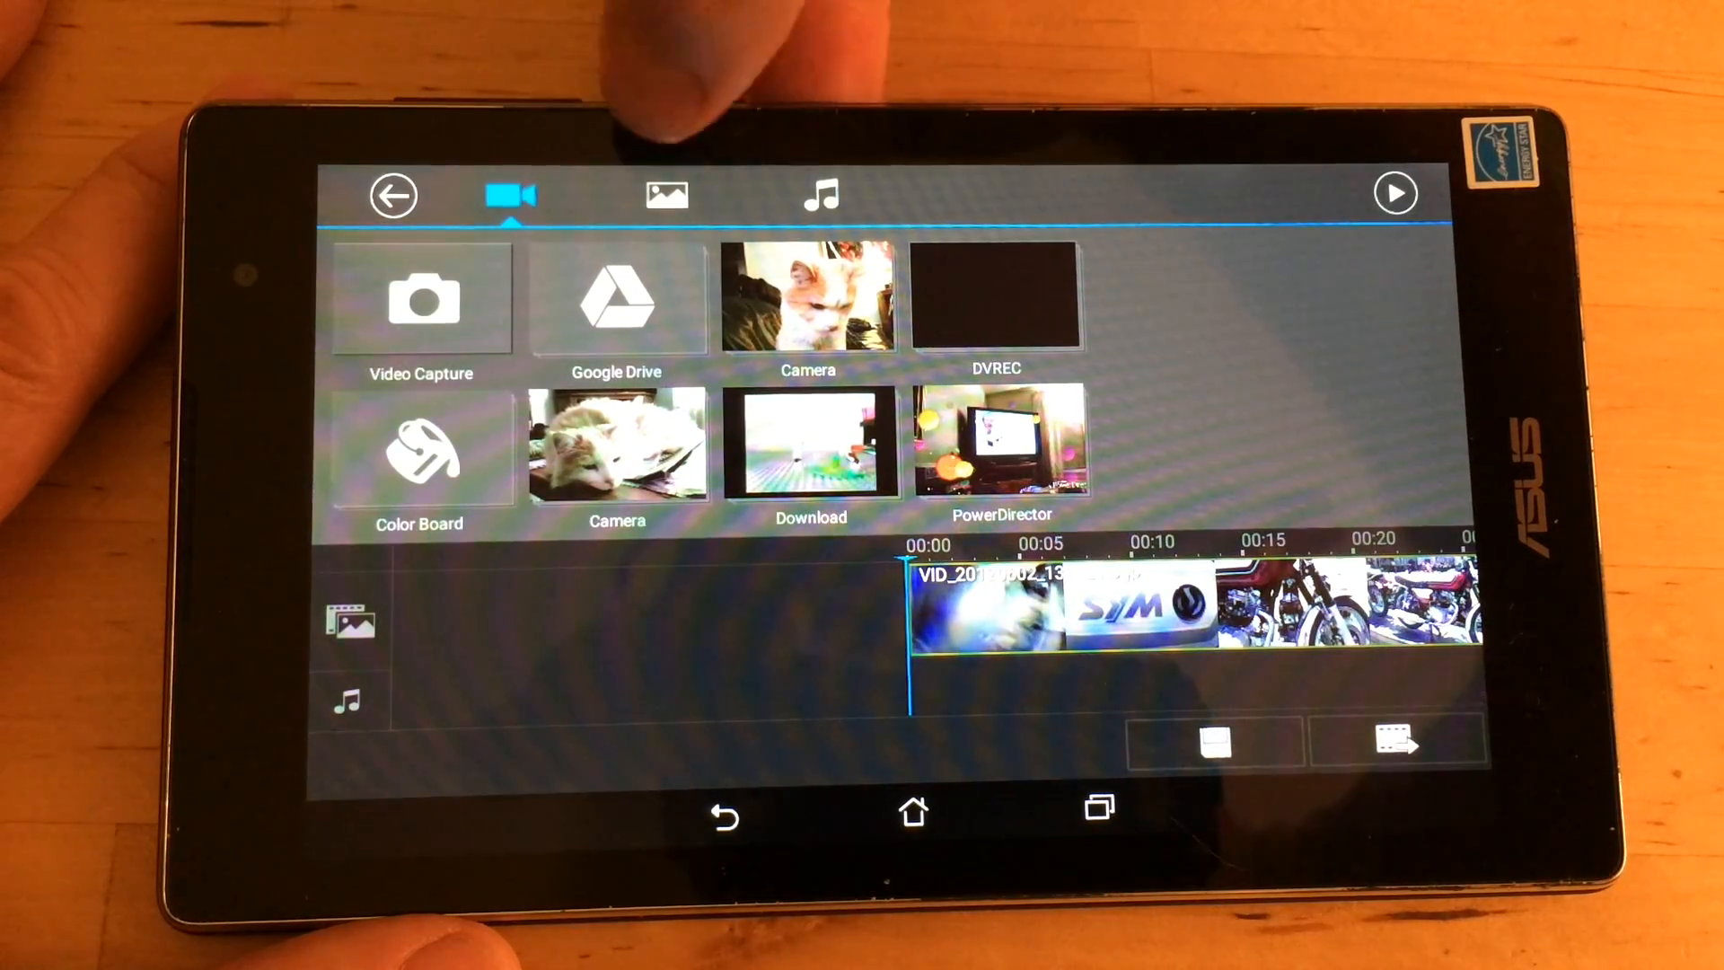
pyautogui.click(665, 195)
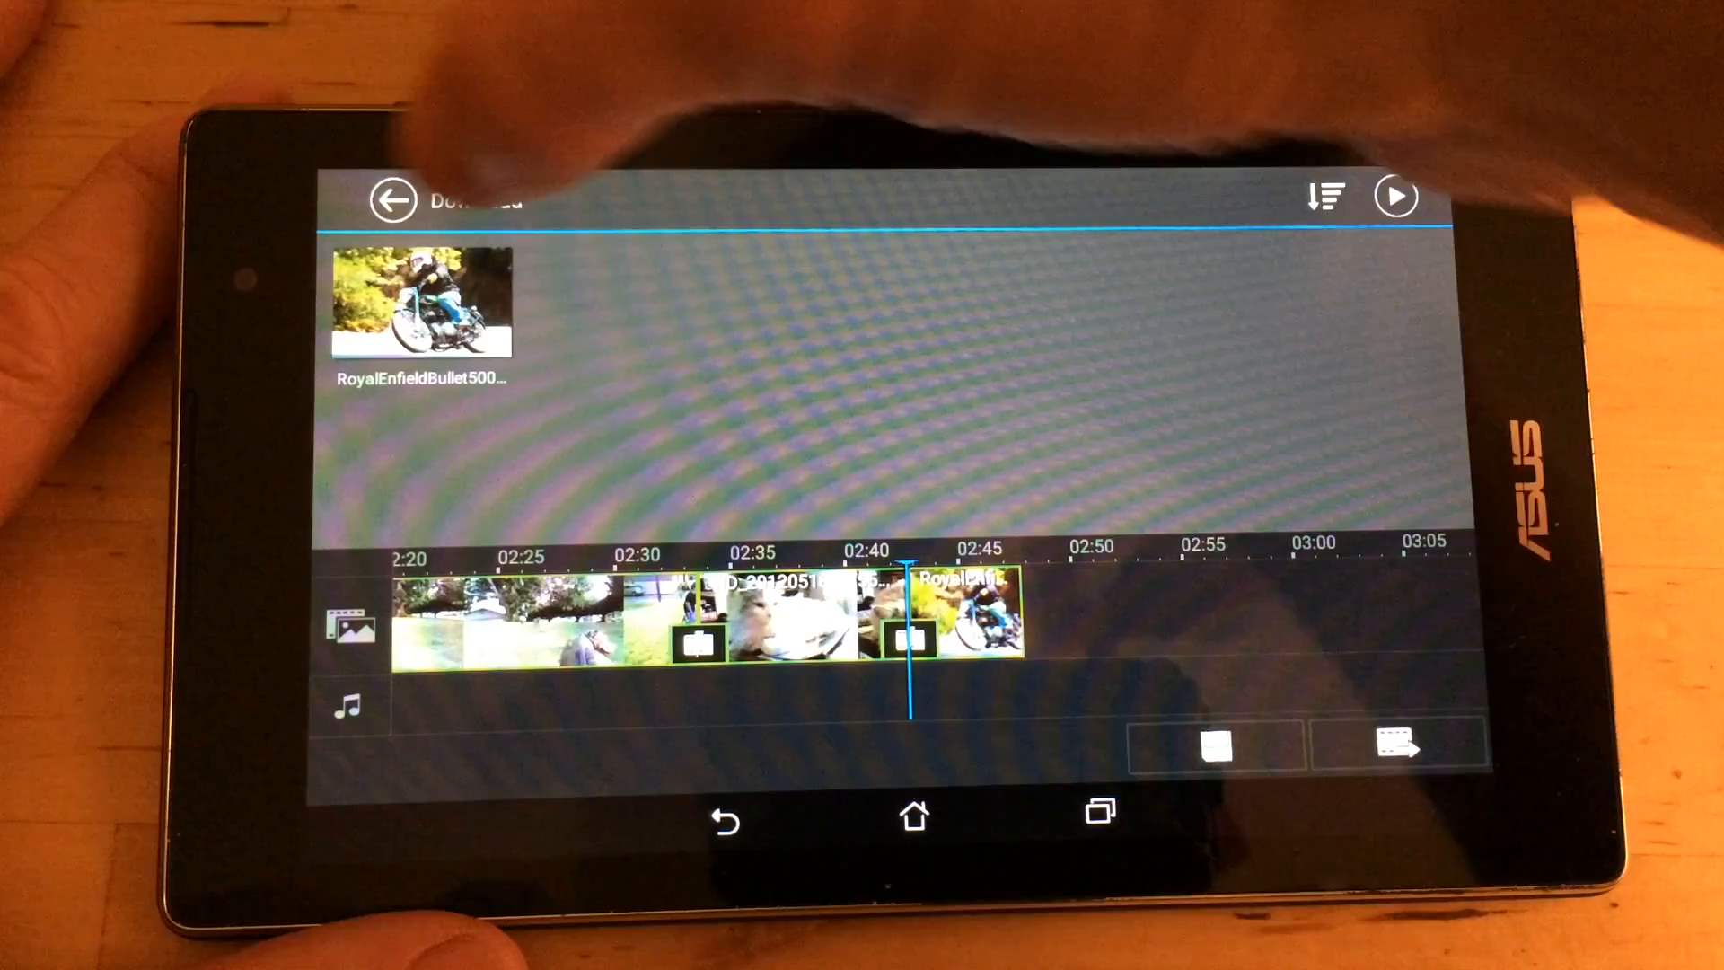
pyautogui.click(818, 197)
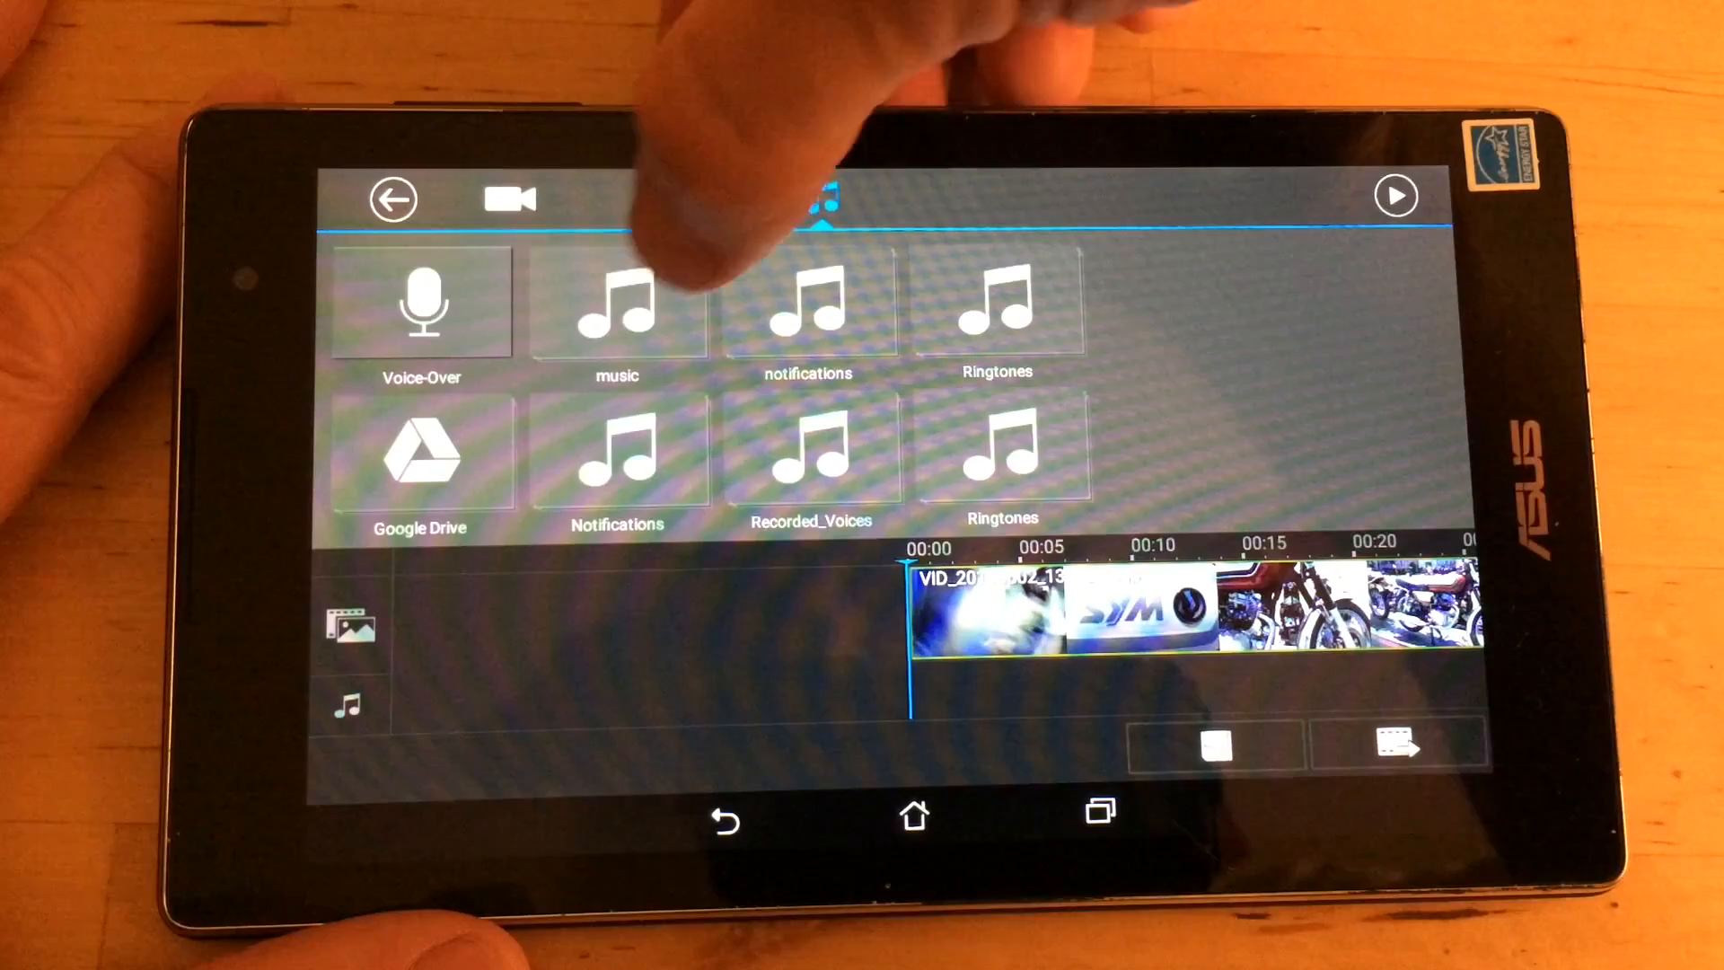
# - Open the music folder in the media library
pyautogui.click(617, 308)
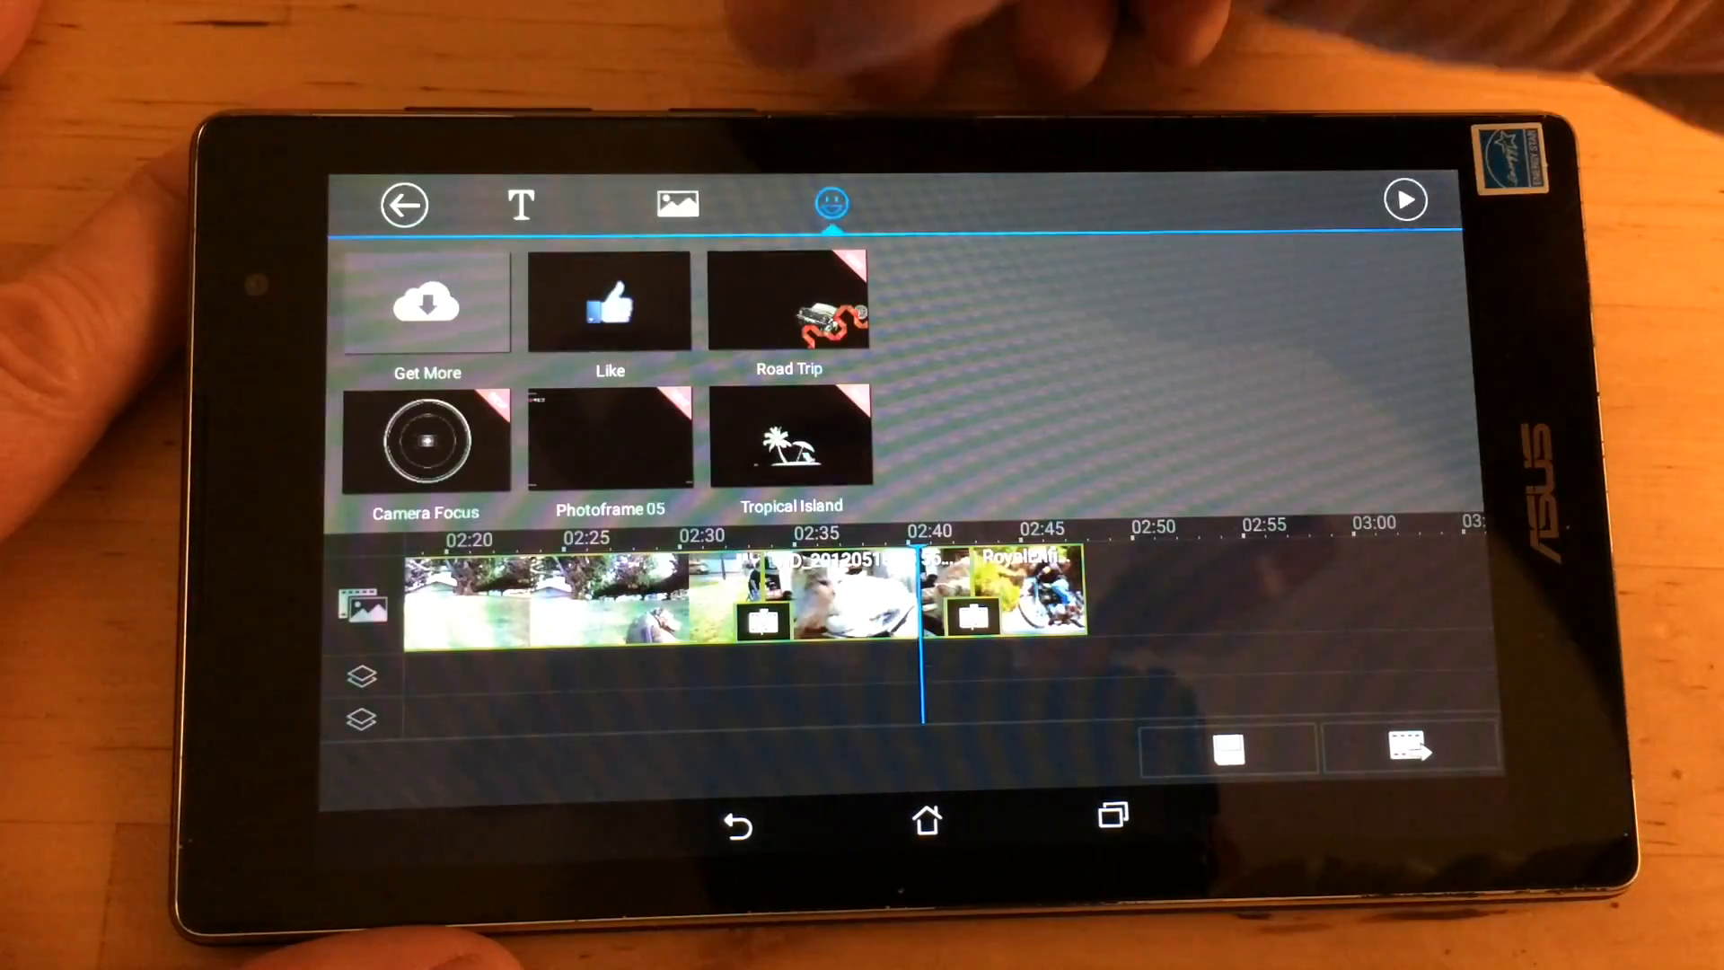
# - Close the sticker collection after adding the Elegance.m4a music track
pyautogui.click(608, 303)
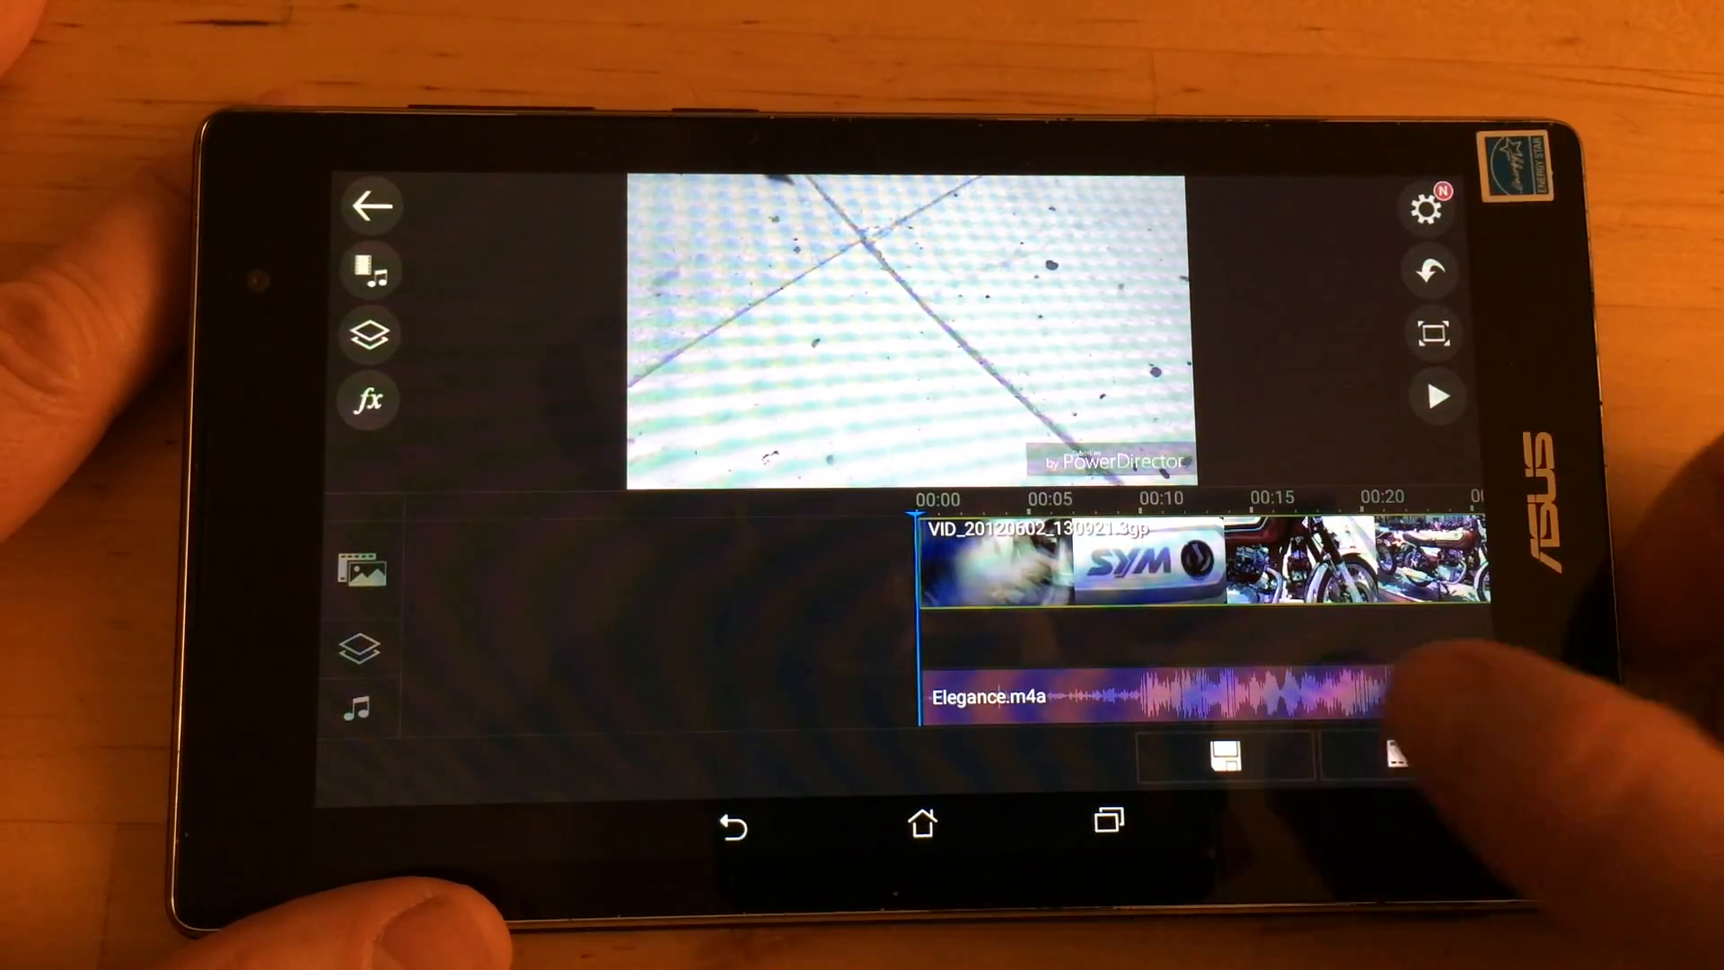
pyautogui.click(1099, 572)
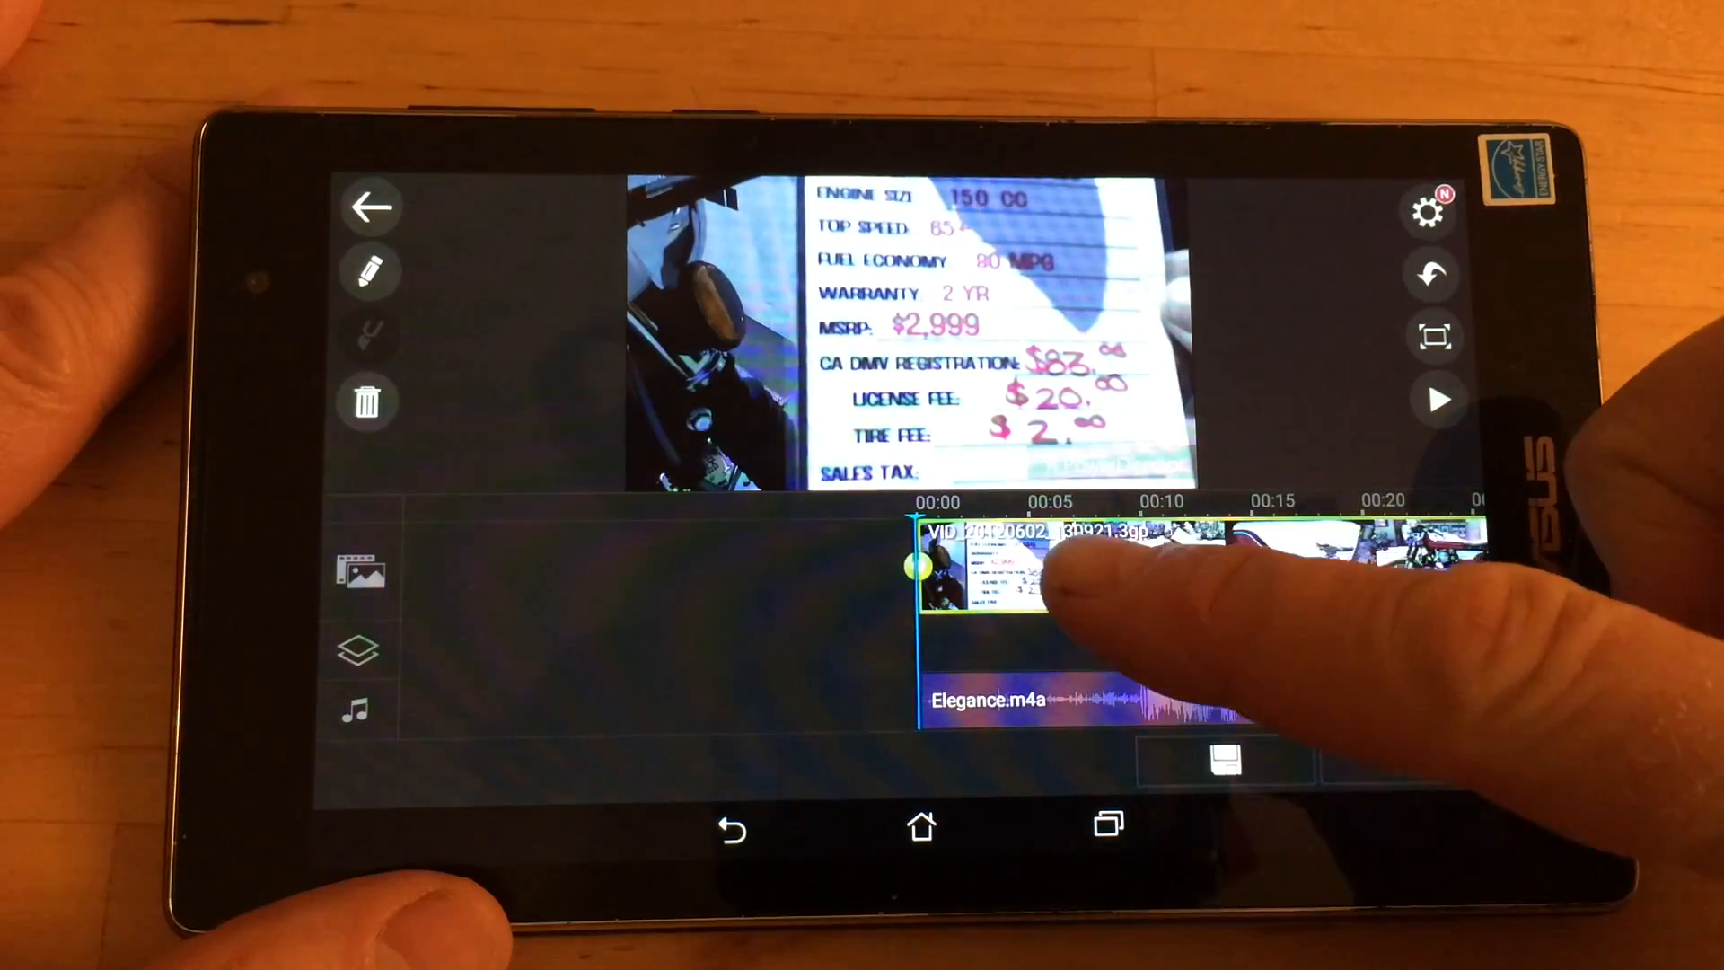
pyautogui.click(1439, 399)
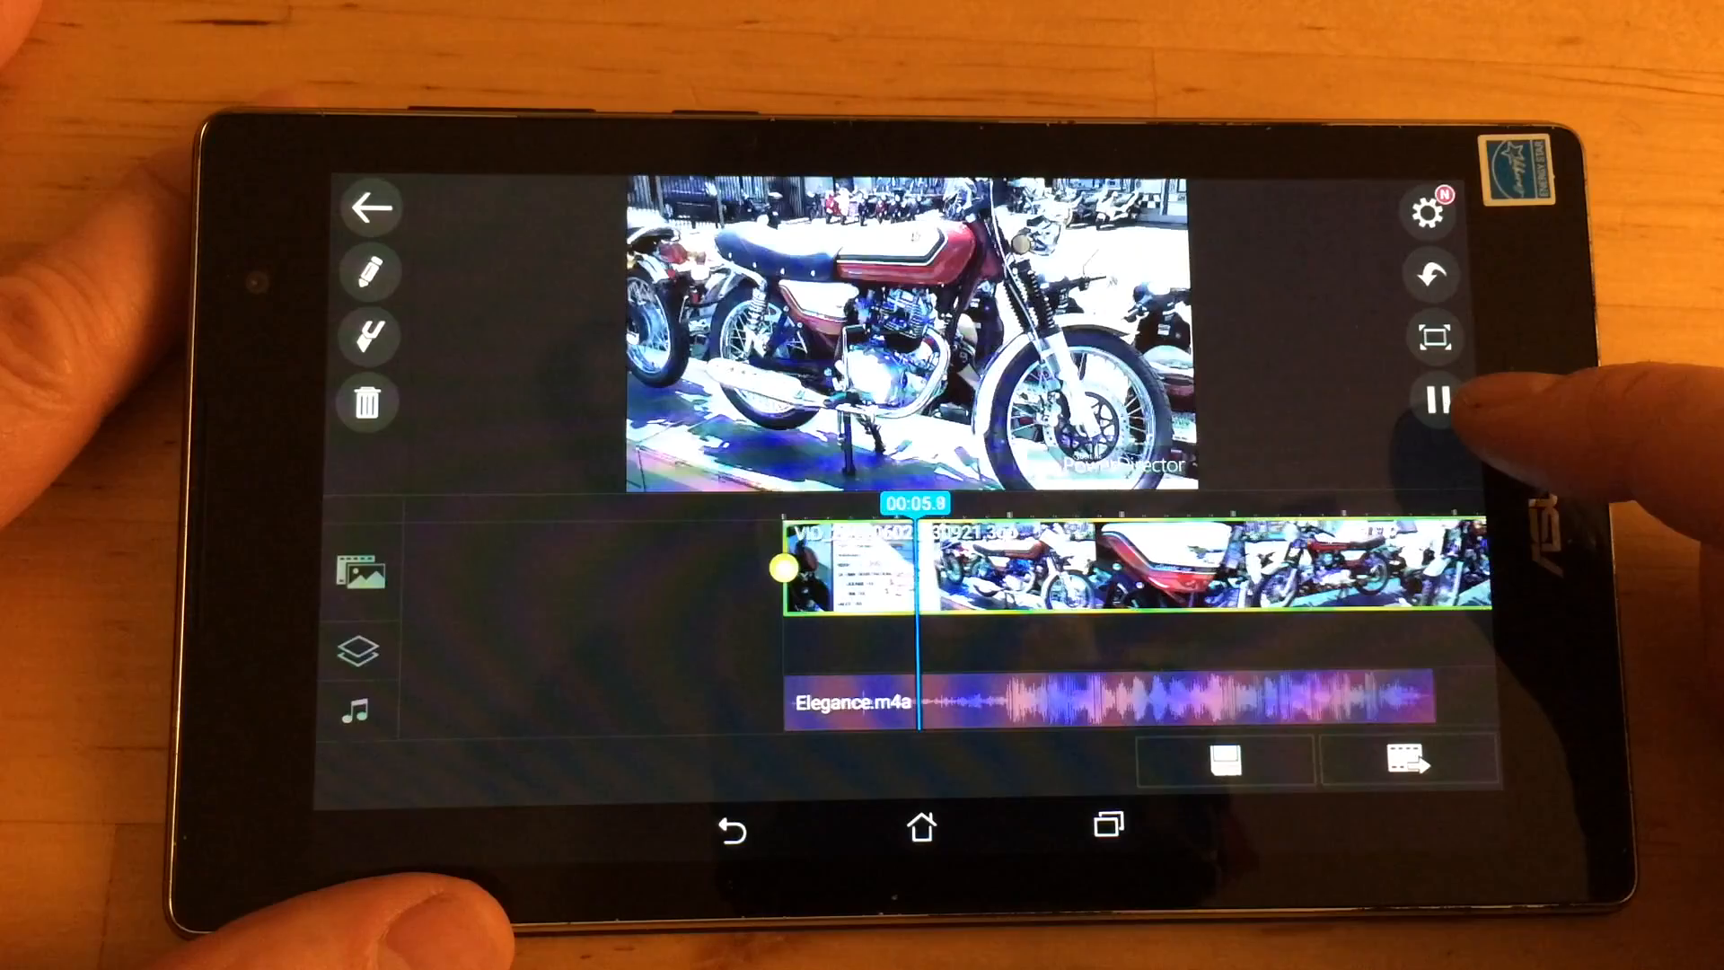
pyautogui.click(1436, 398)
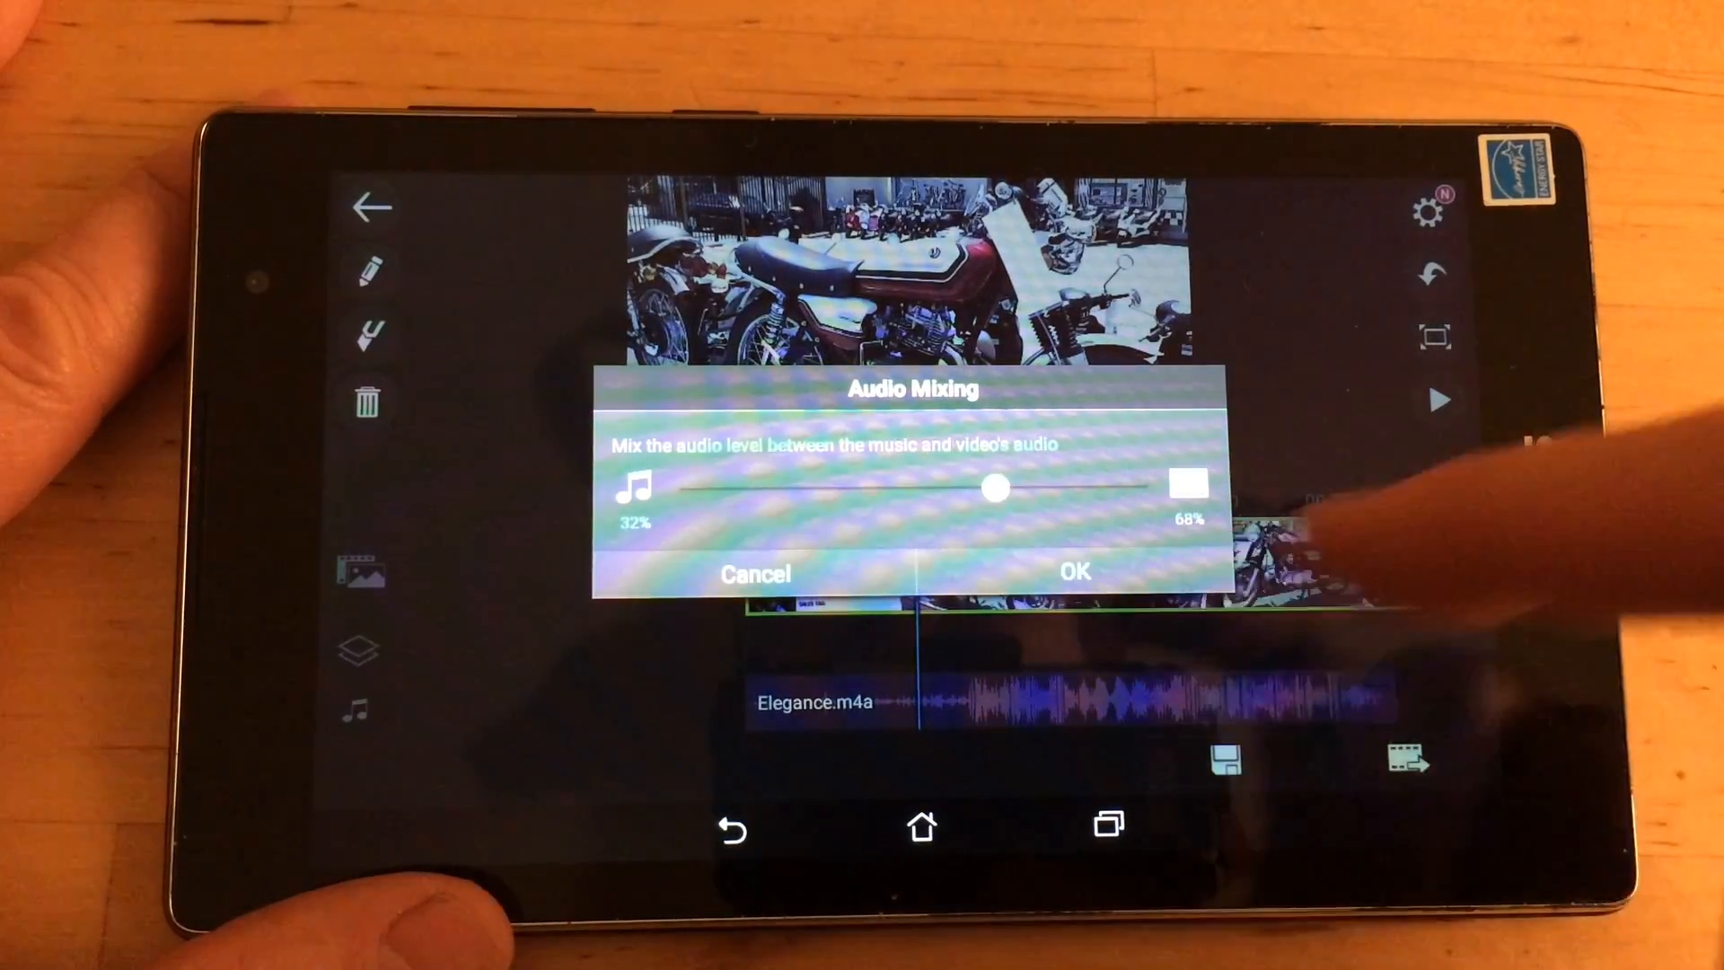
# - Confirm the 32% music / 68% video audio mix and play the project back
pyautogui.click(1073, 573)
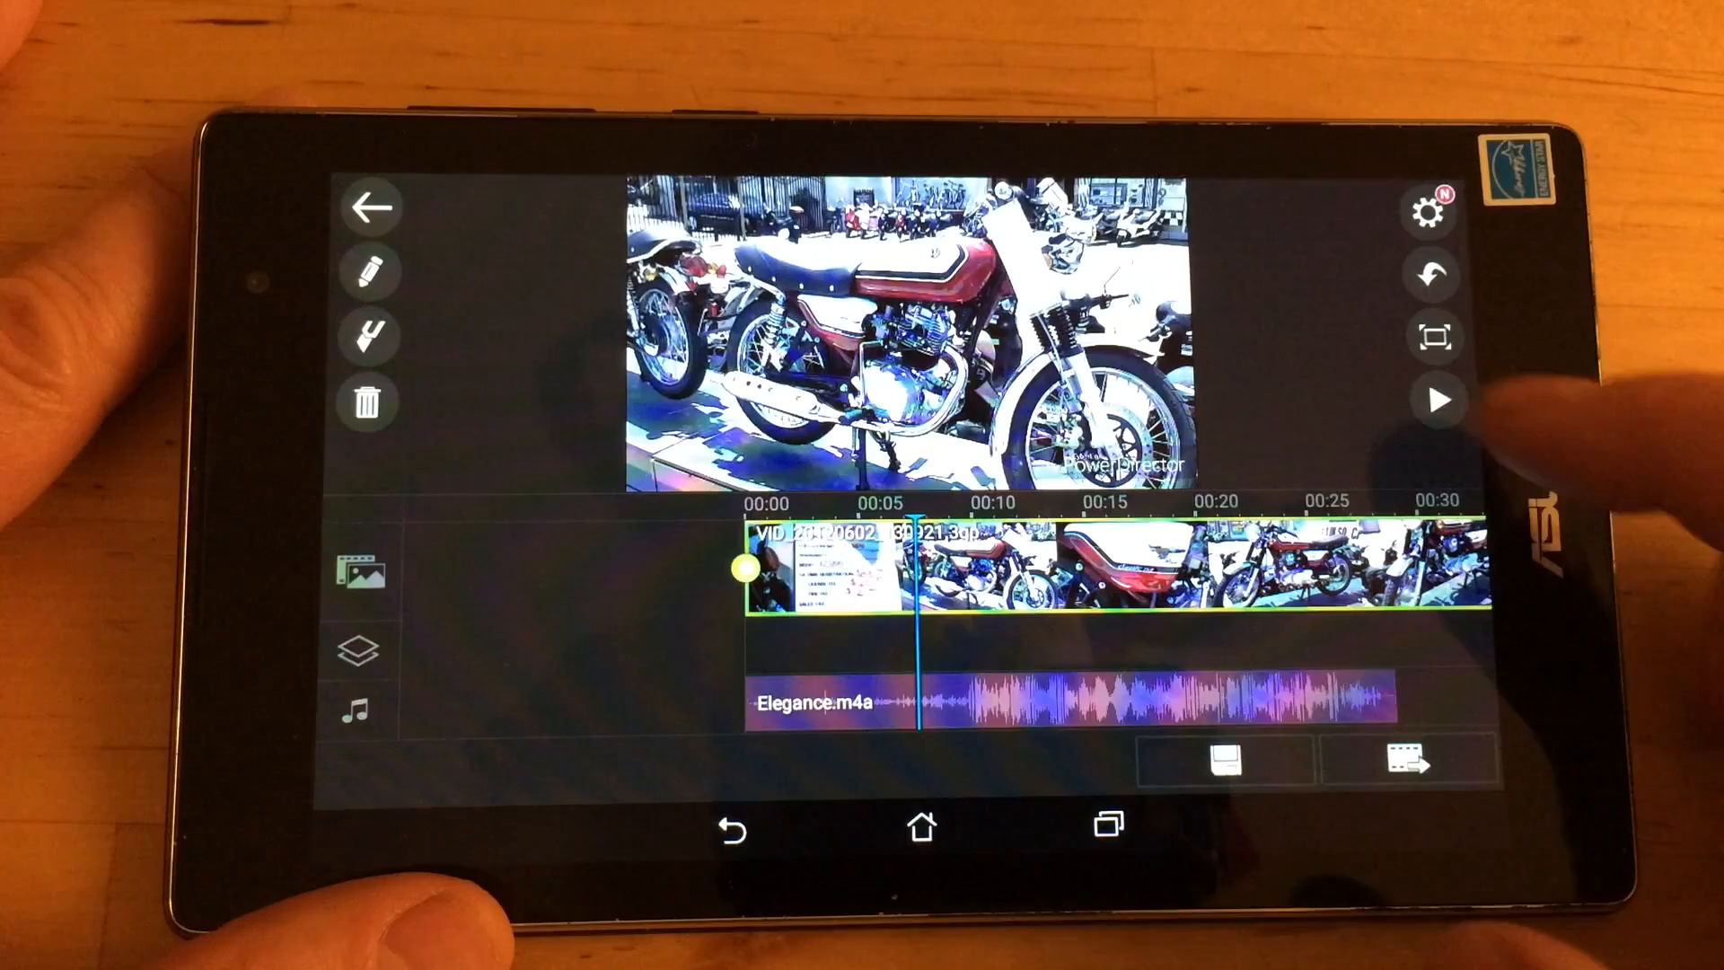
pyautogui.click(1436, 400)
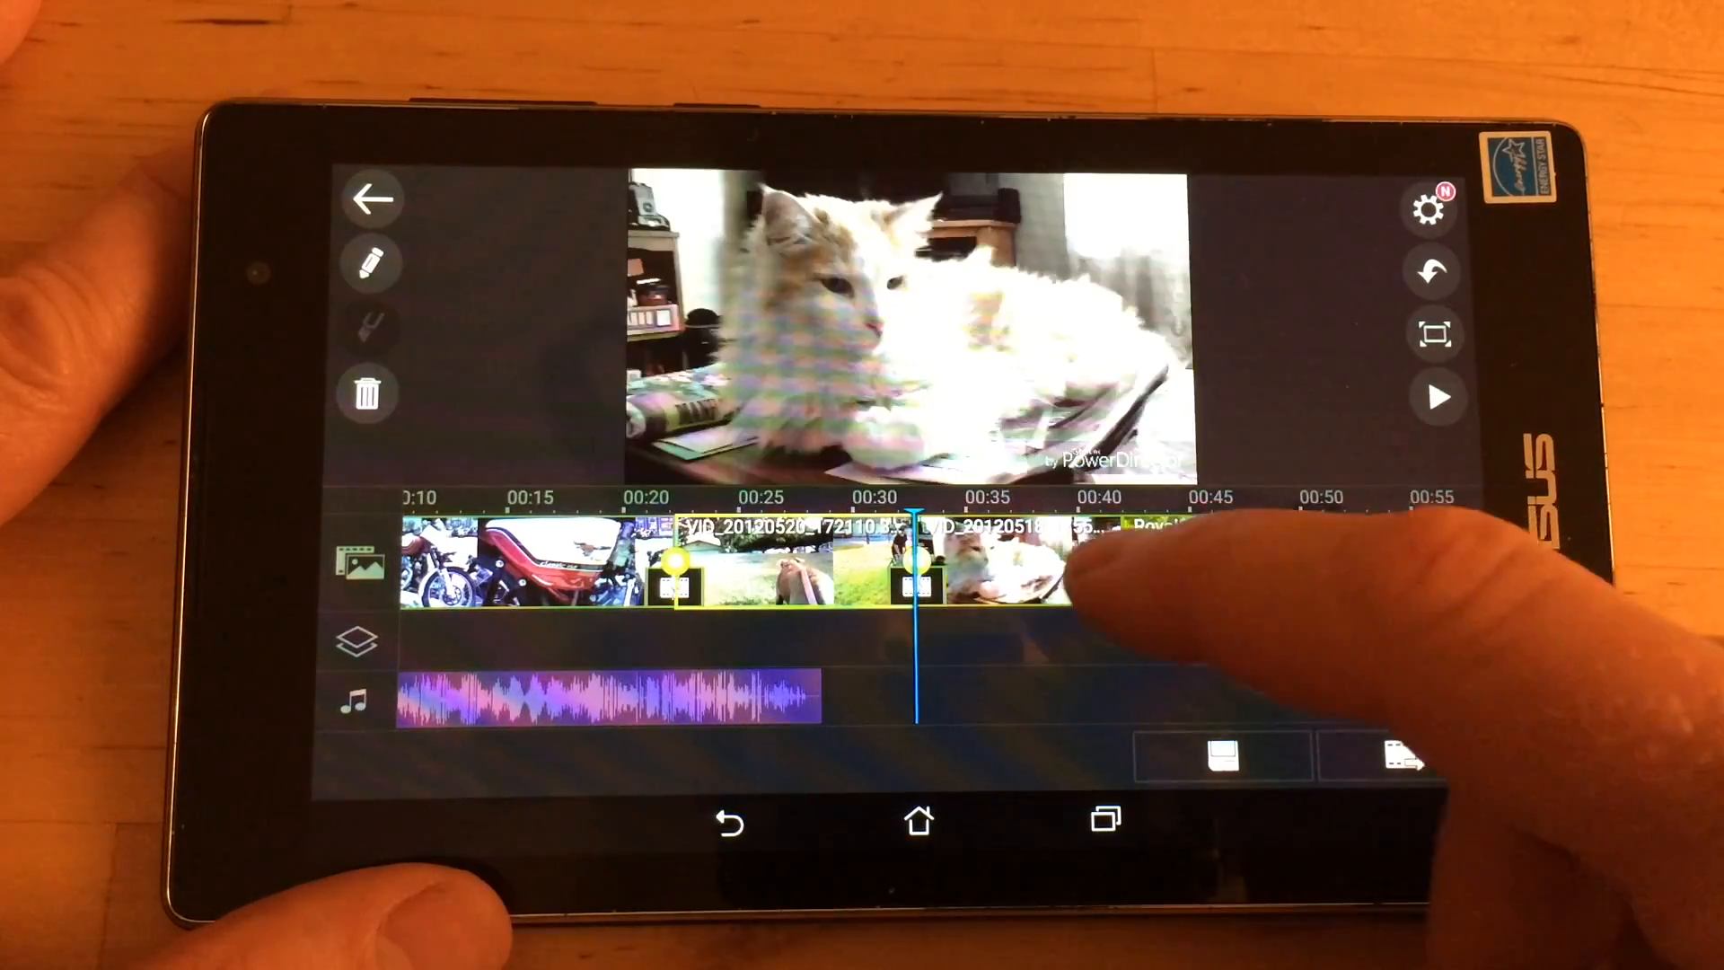
pyautogui.click(1438, 398)
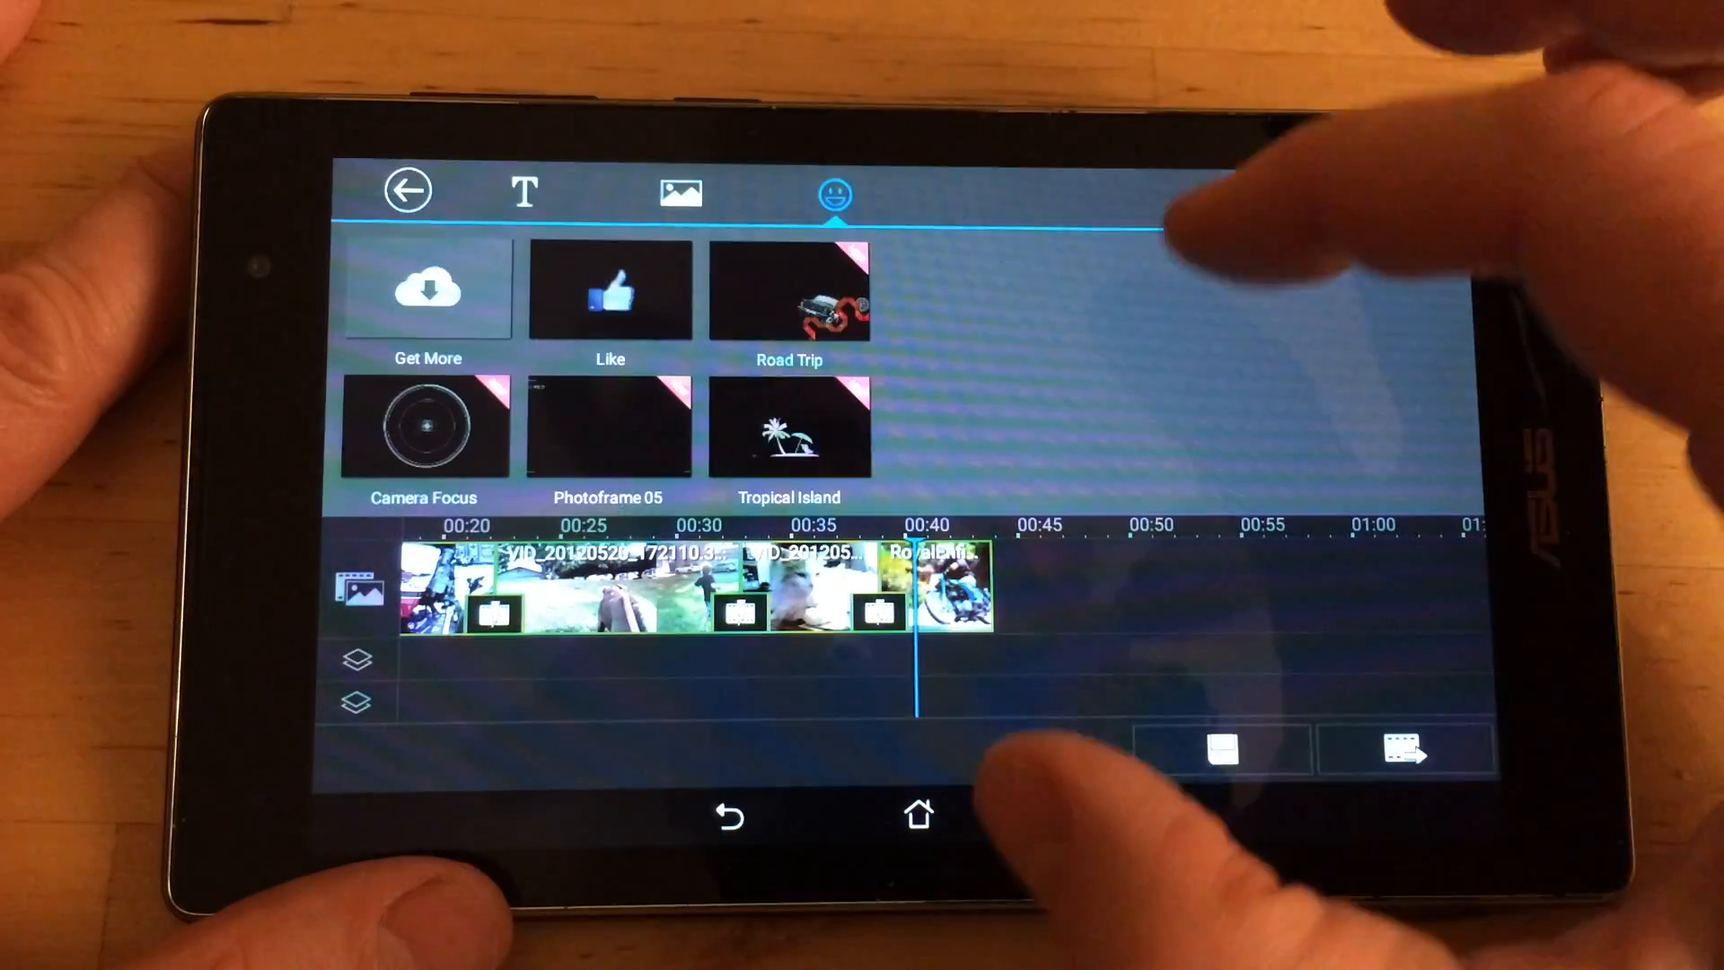
# - Place the thumbs-up sticker under the final Royal Enfield clip and check the preview
pyautogui.click(607, 290)
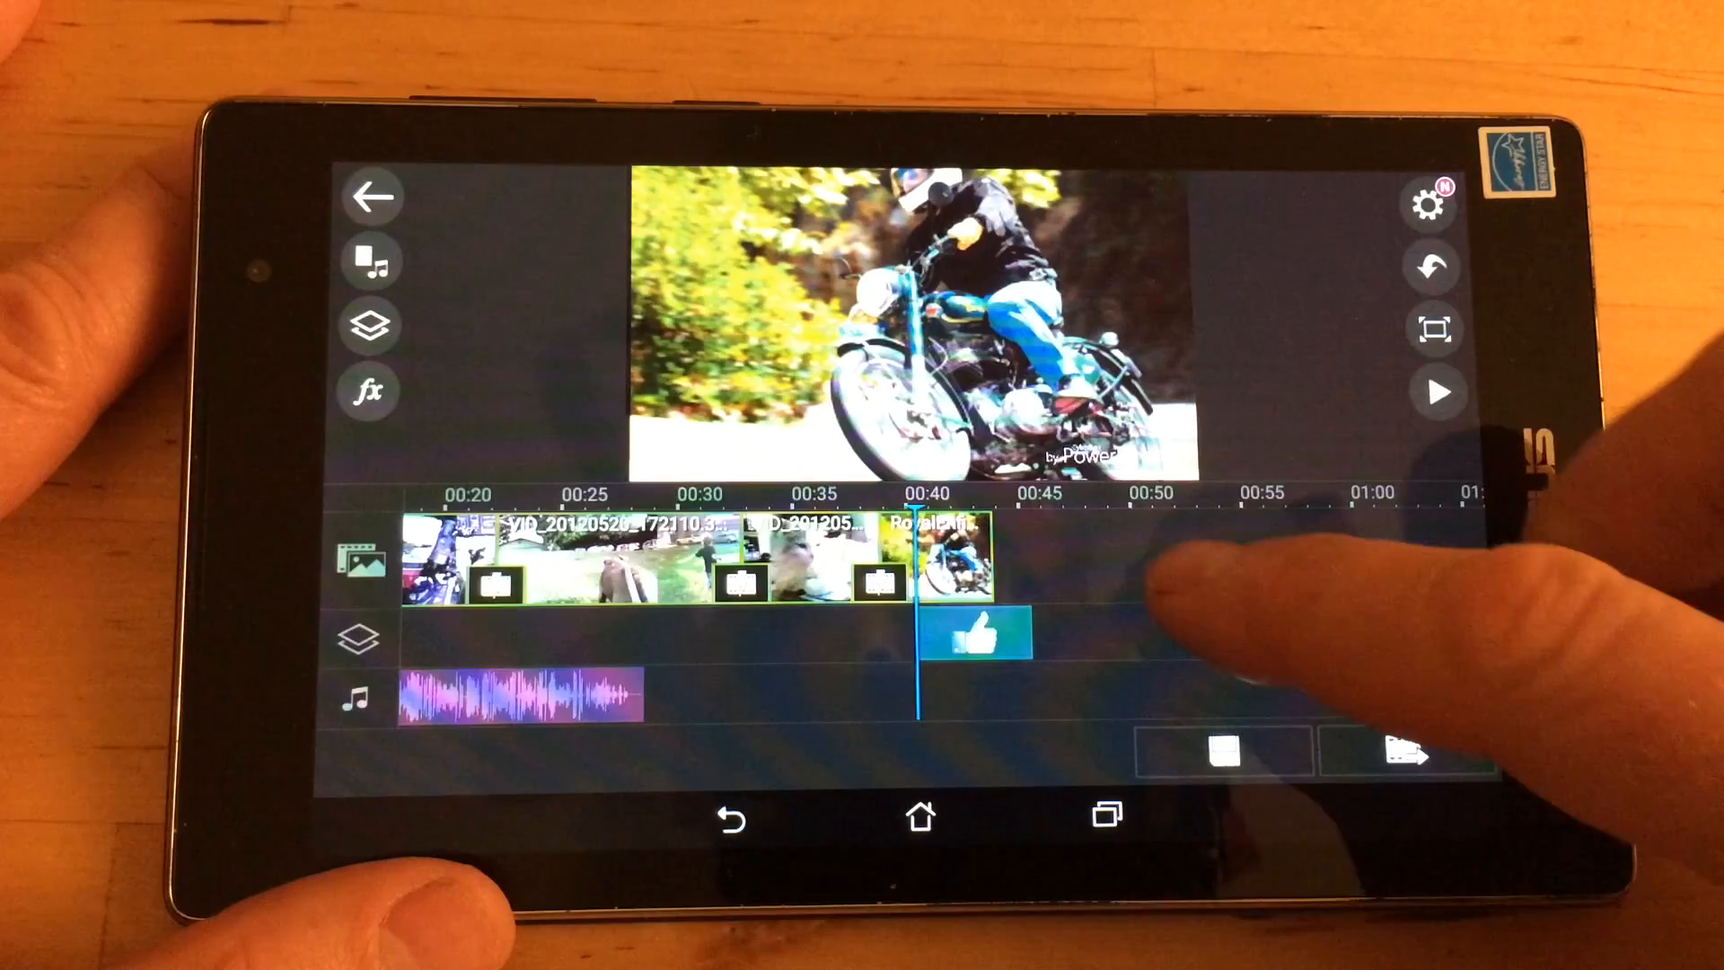
pyautogui.click(1436, 392)
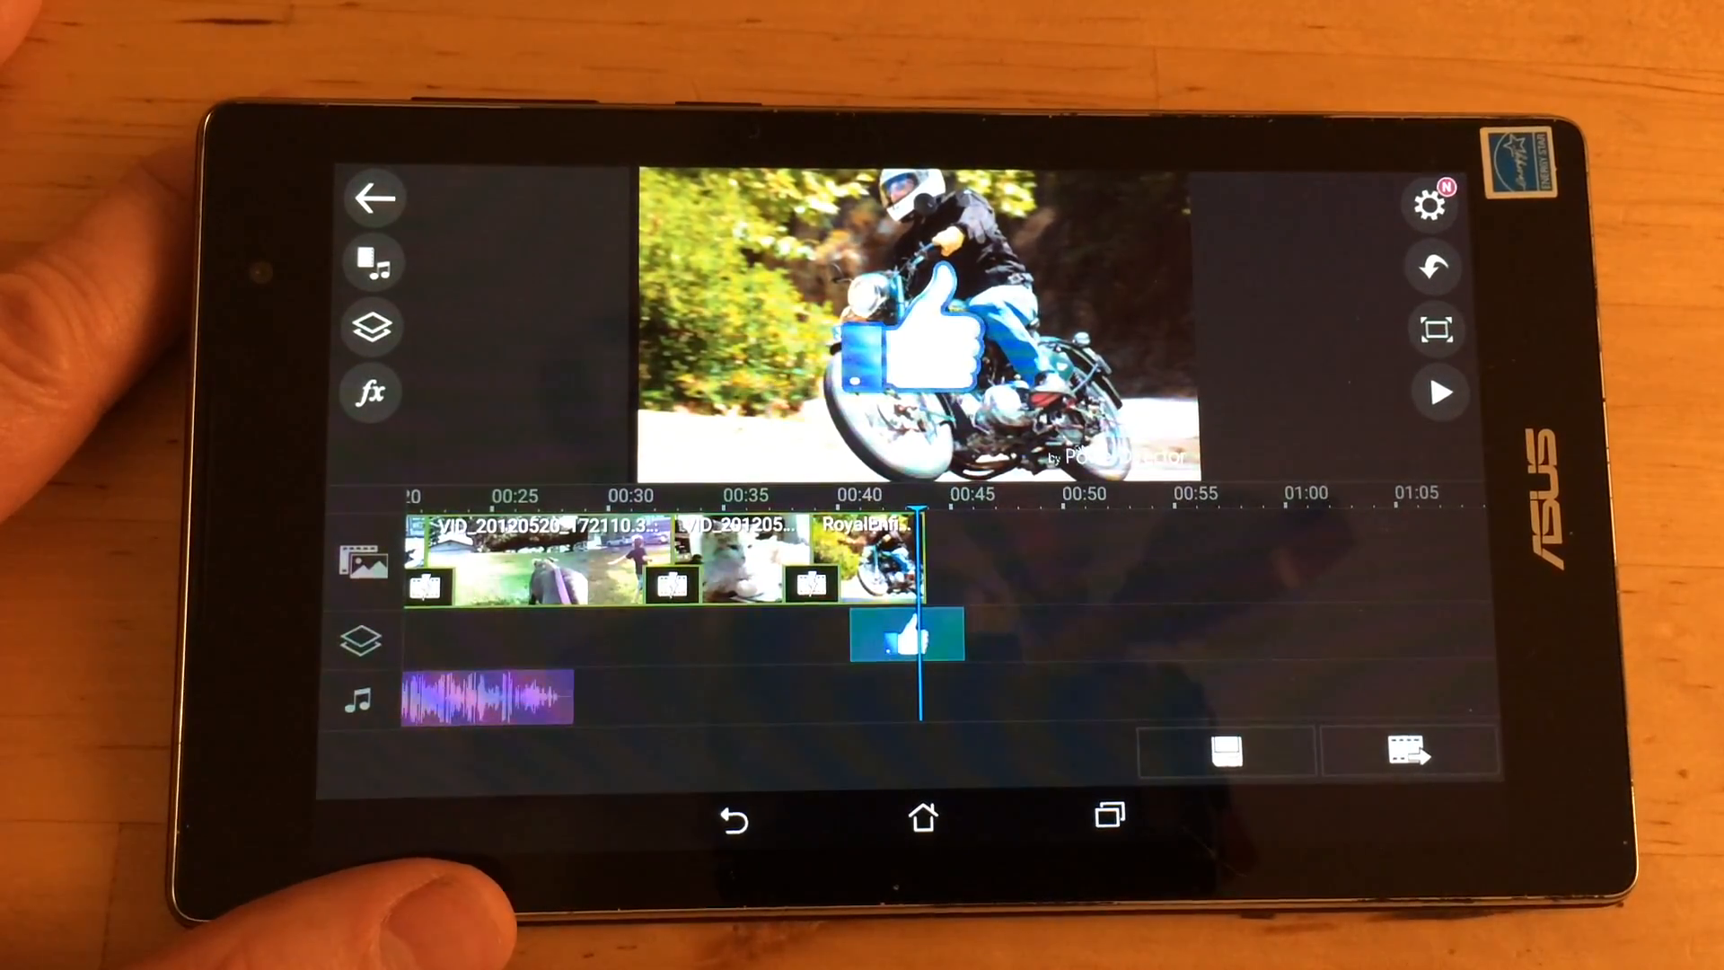
pyautogui.click(373, 392)
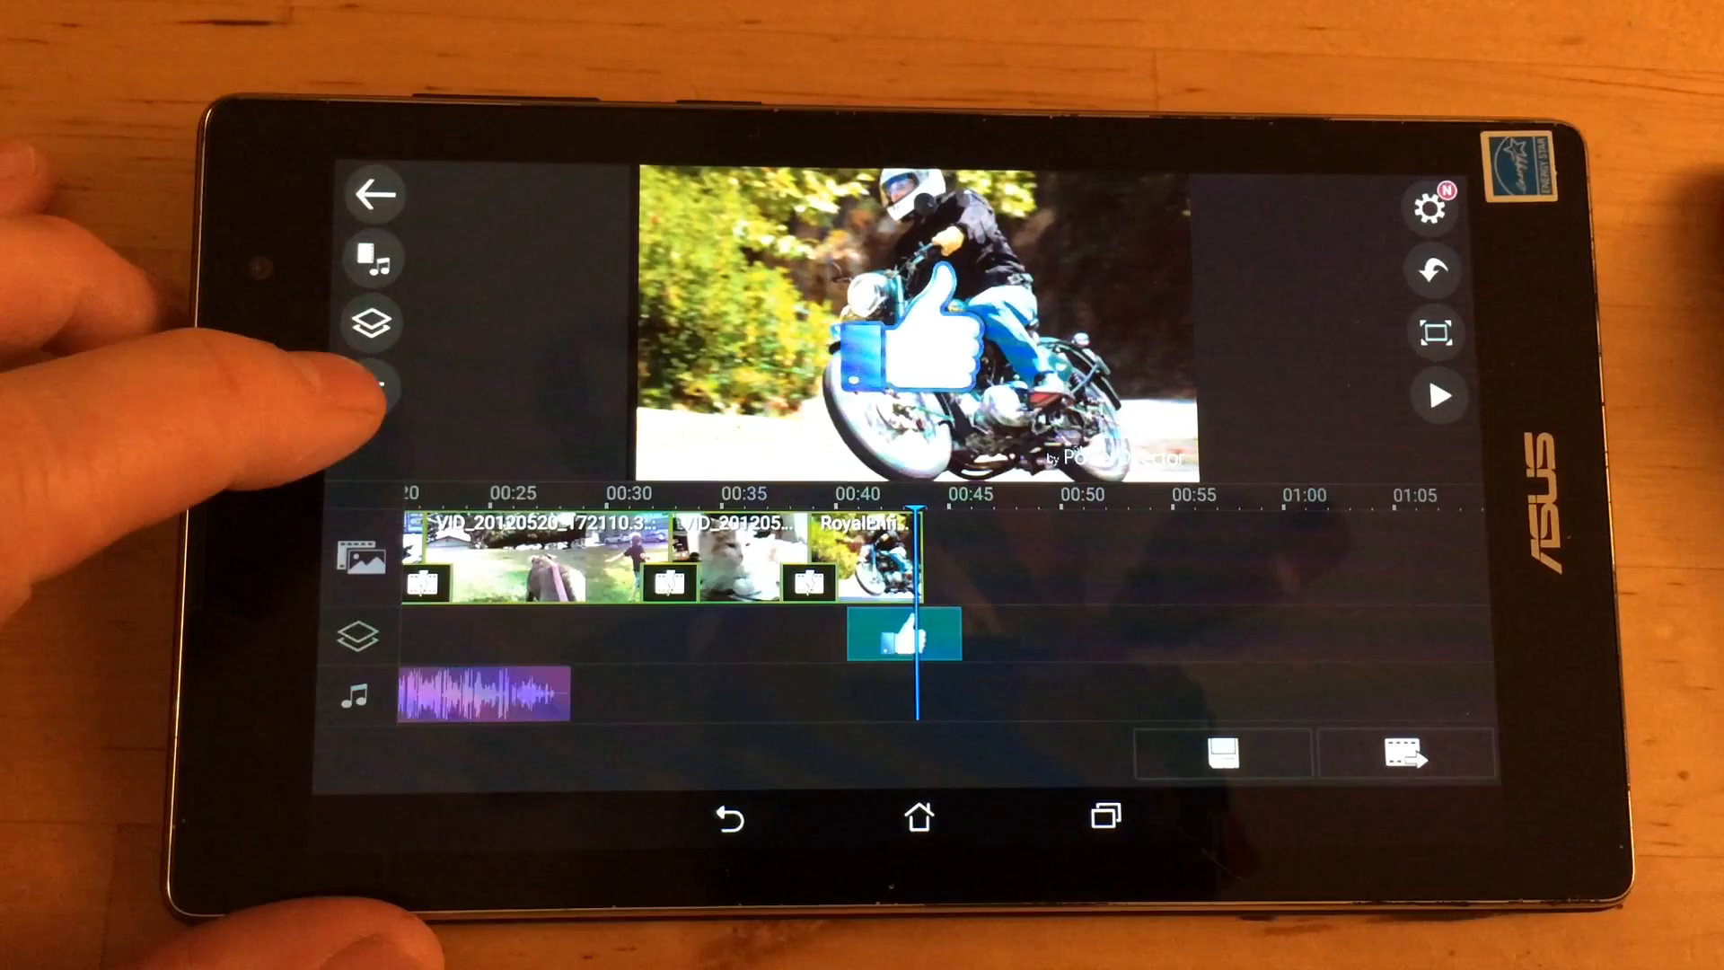
# - Browse the list of video effects, then close it
pyautogui.click(377, 323)
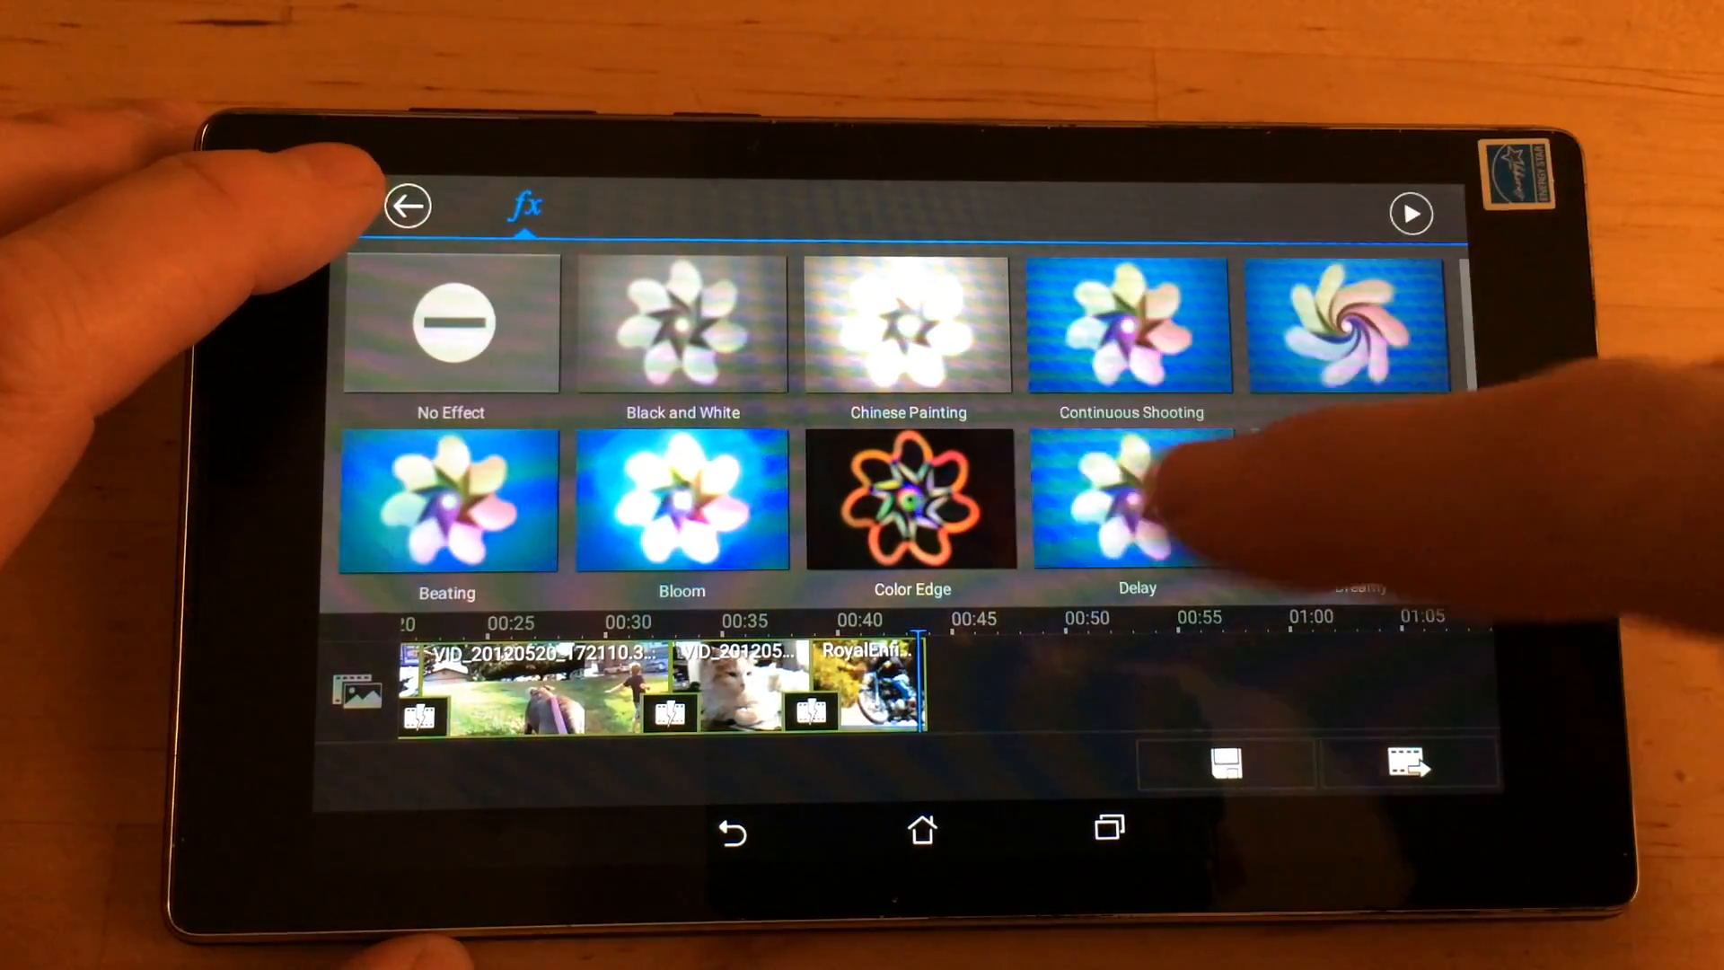
pyautogui.click(408, 207)
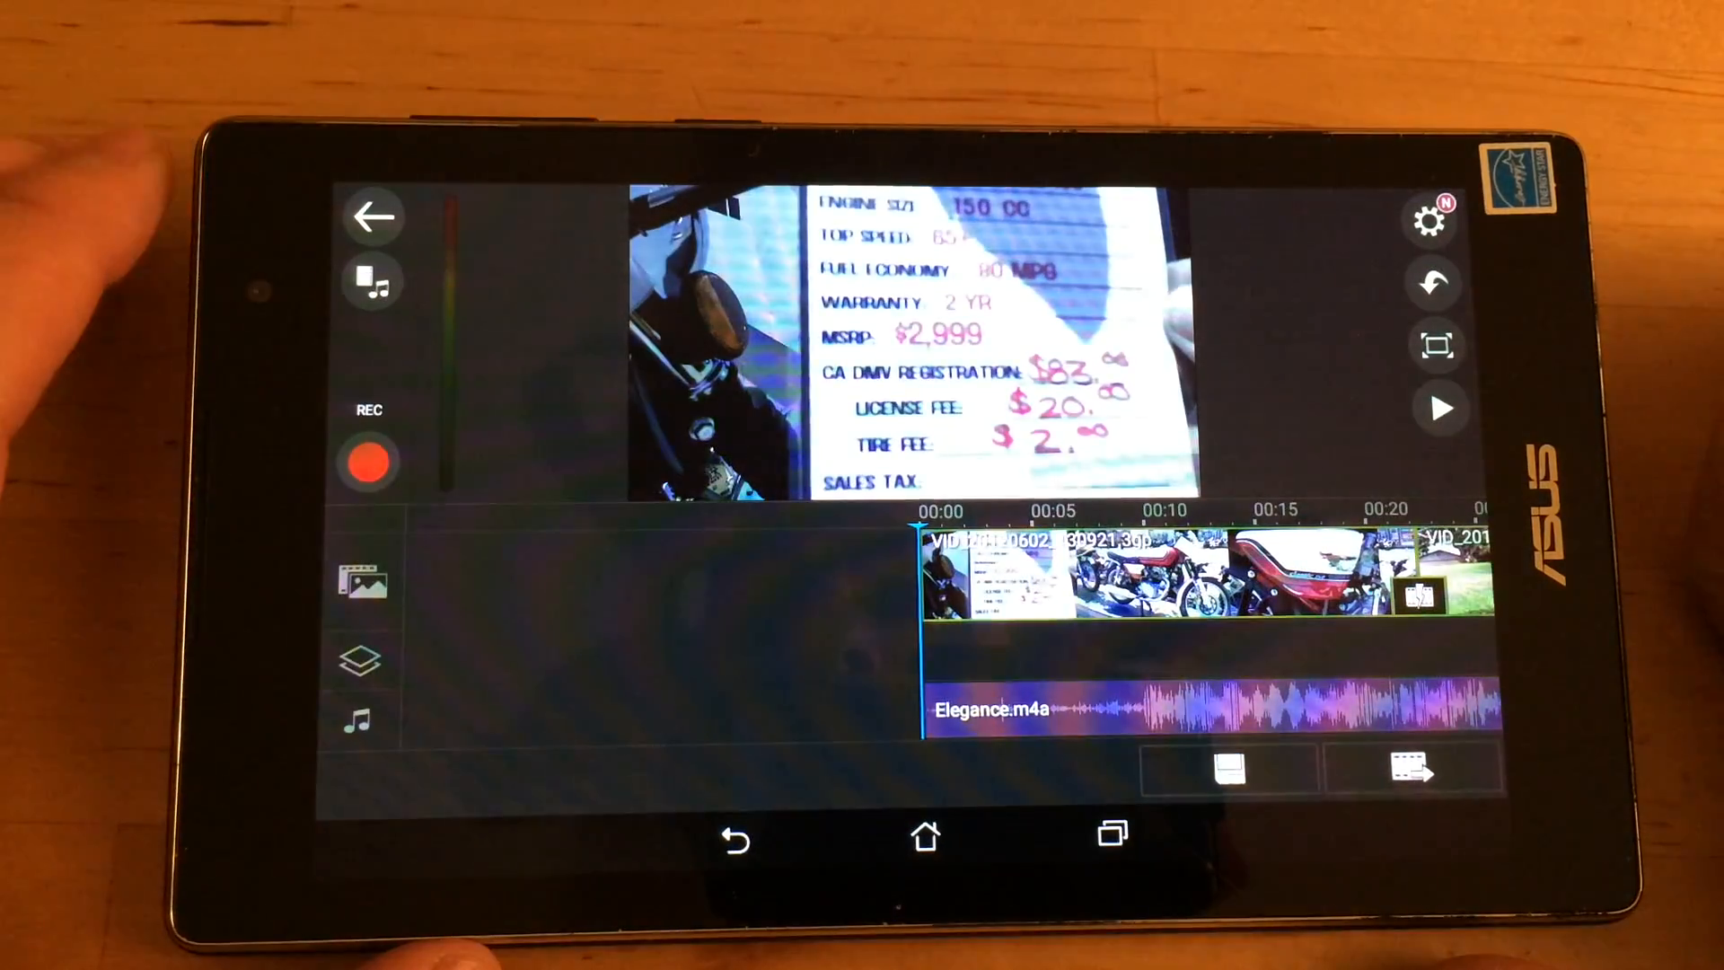
# - Record a narration clip from the start of the video with REC, then stop
pyautogui.click(372, 460)
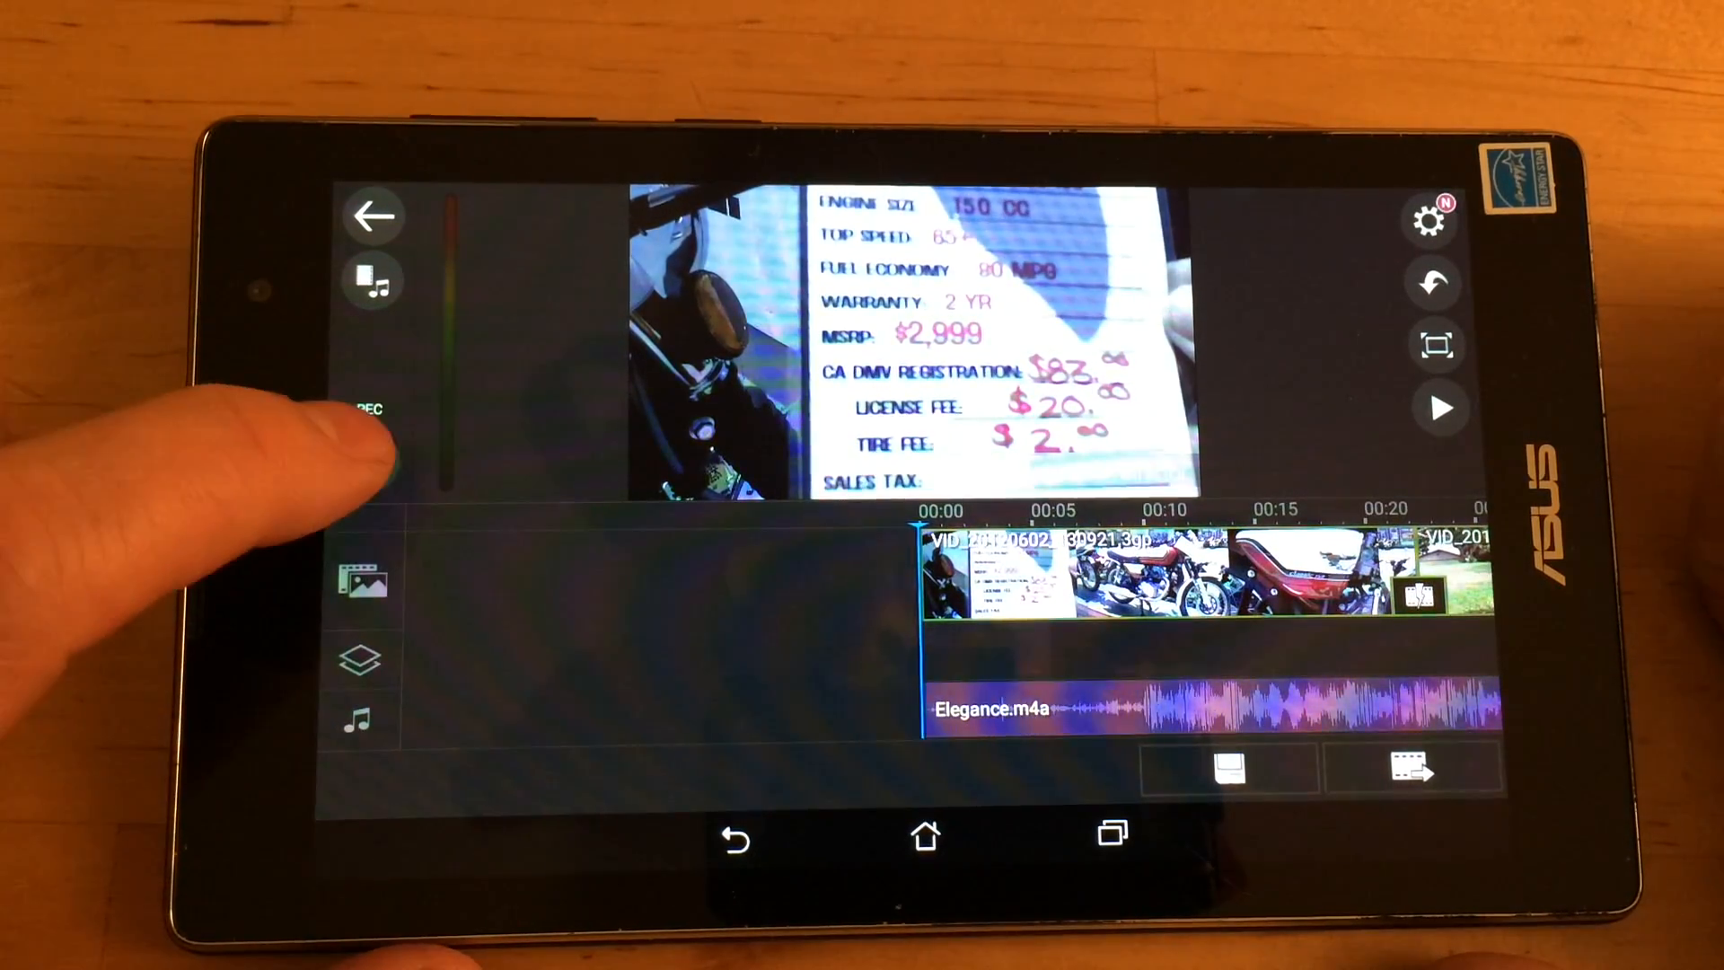
pyautogui.click(368, 456)
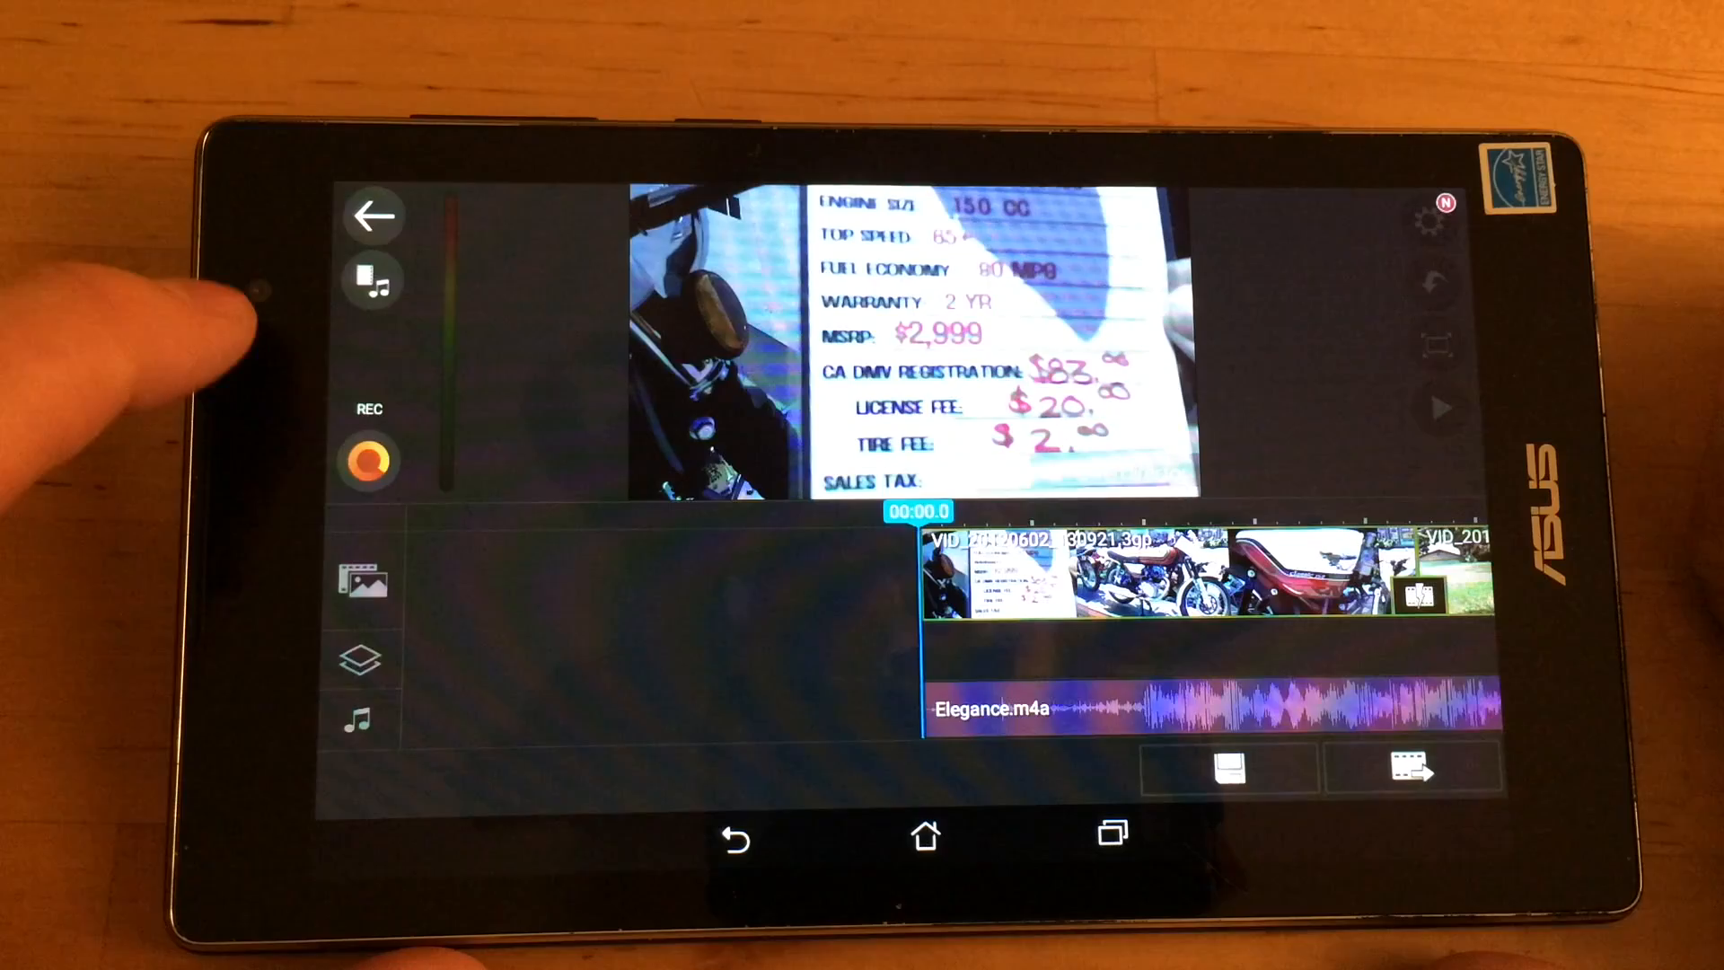
pyautogui.click(371, 459)
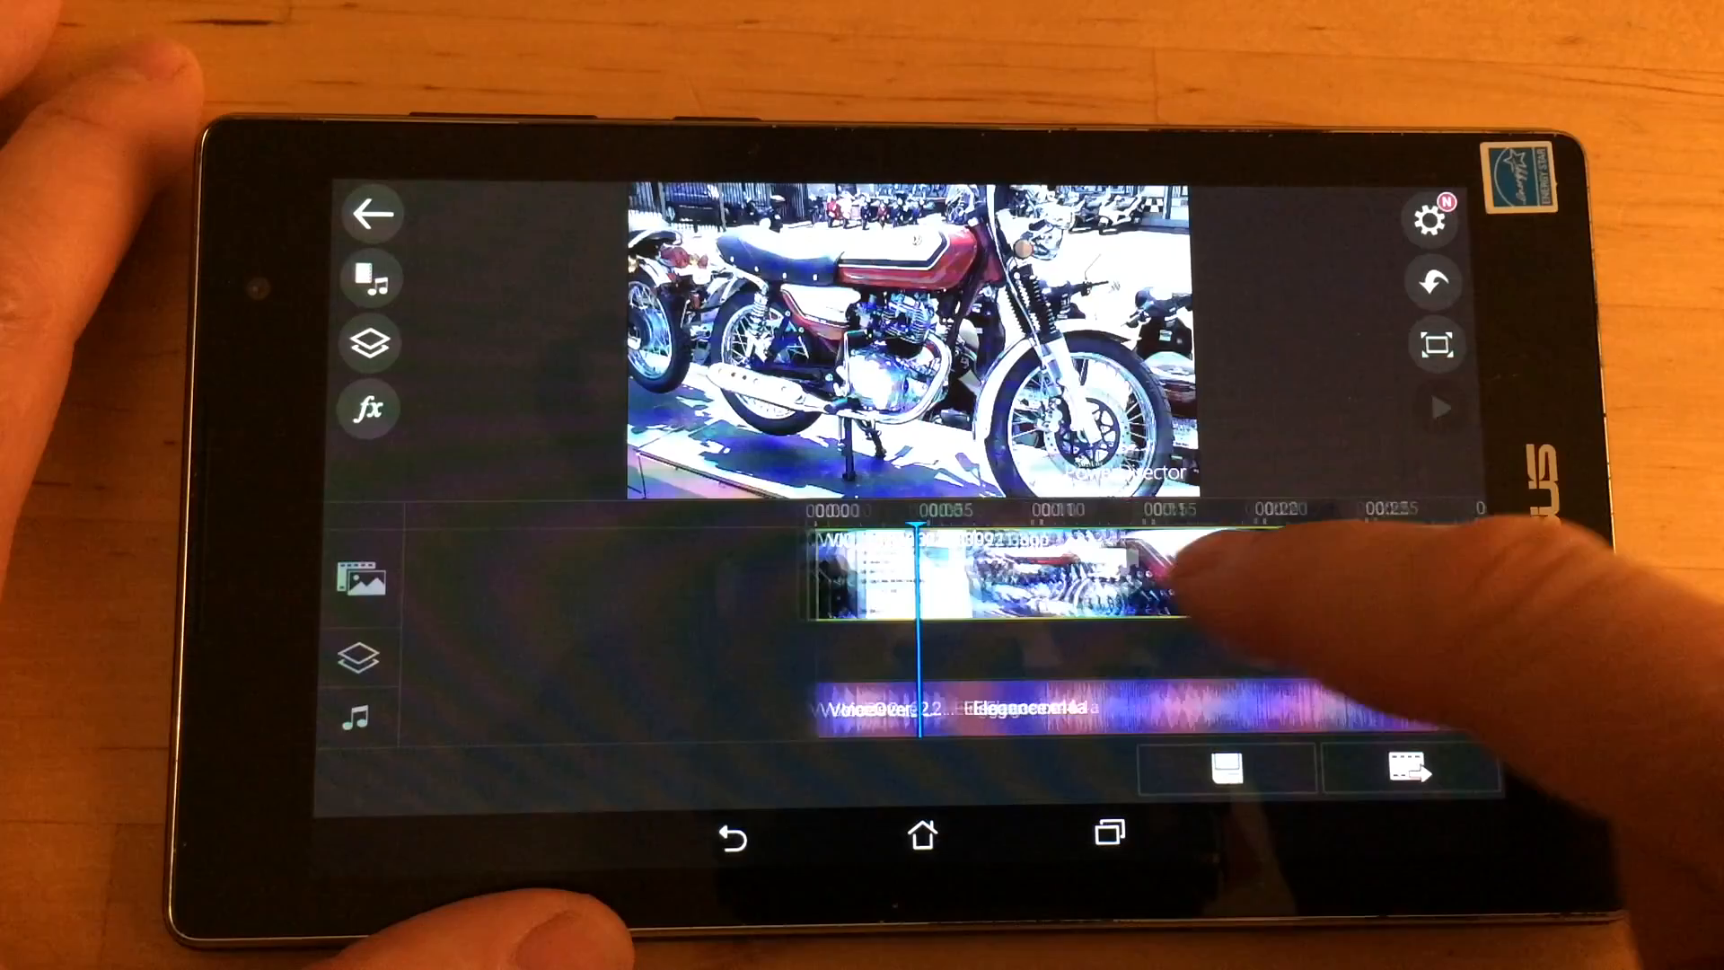
# - Play the timeline with the voiceover, then return to the test2 project screen
pyautogui.click(1438, 409)
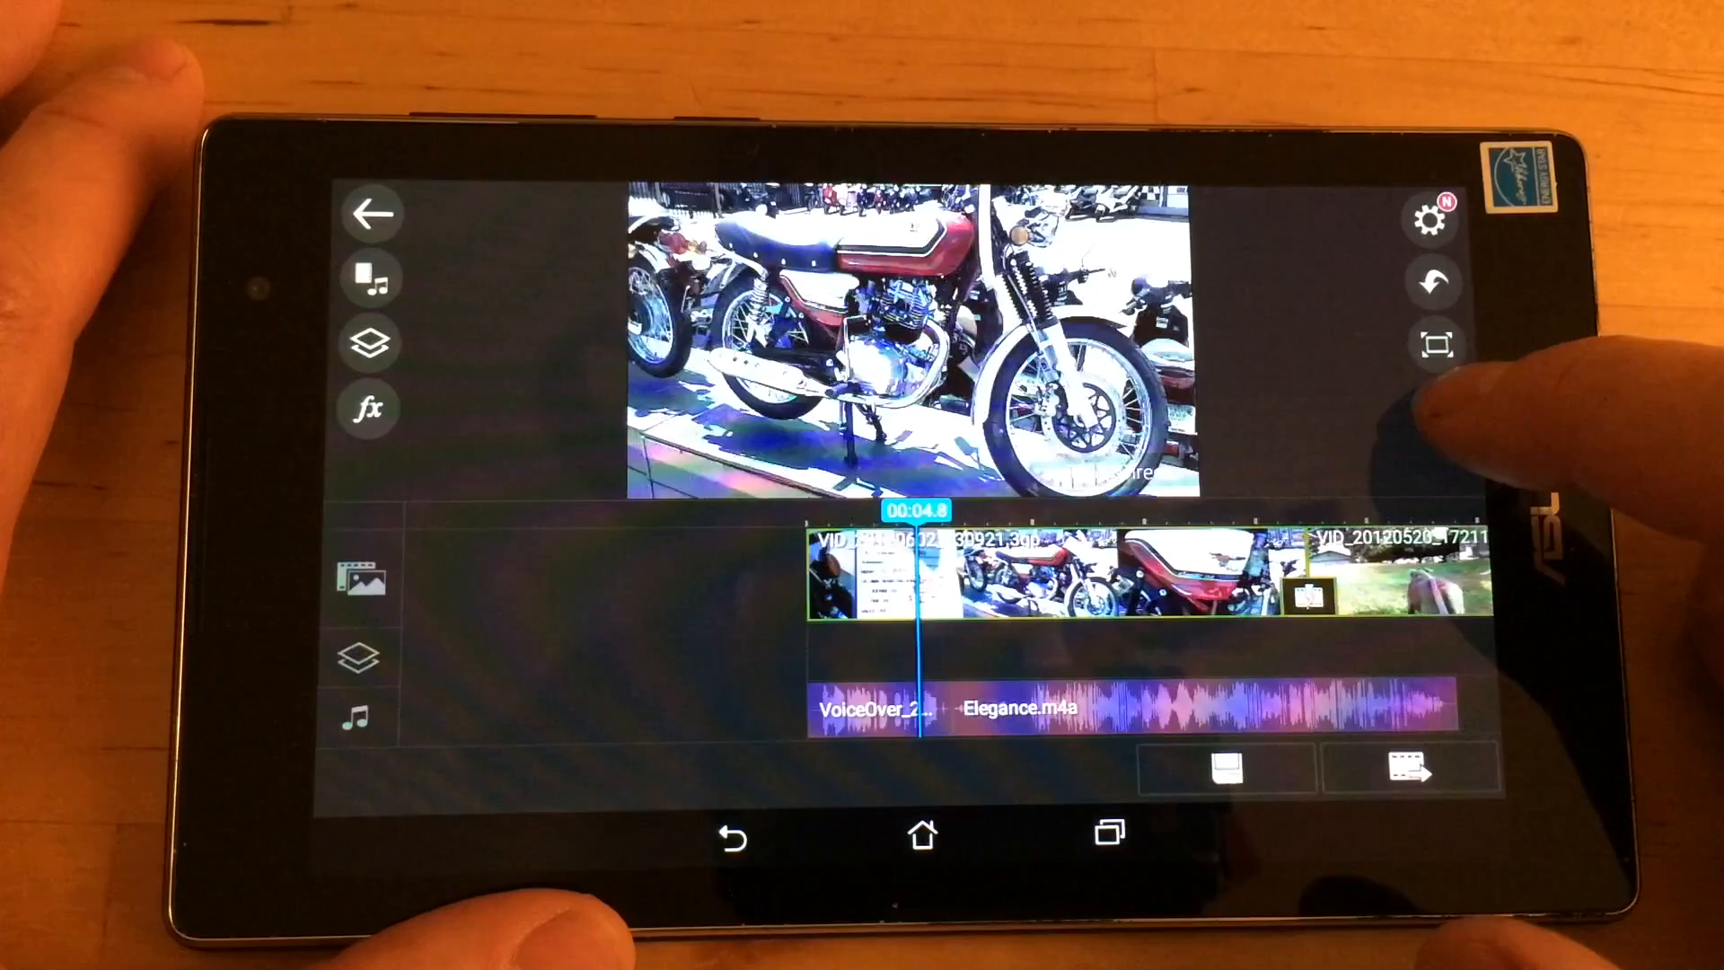
pyautogui.click(373, 211)
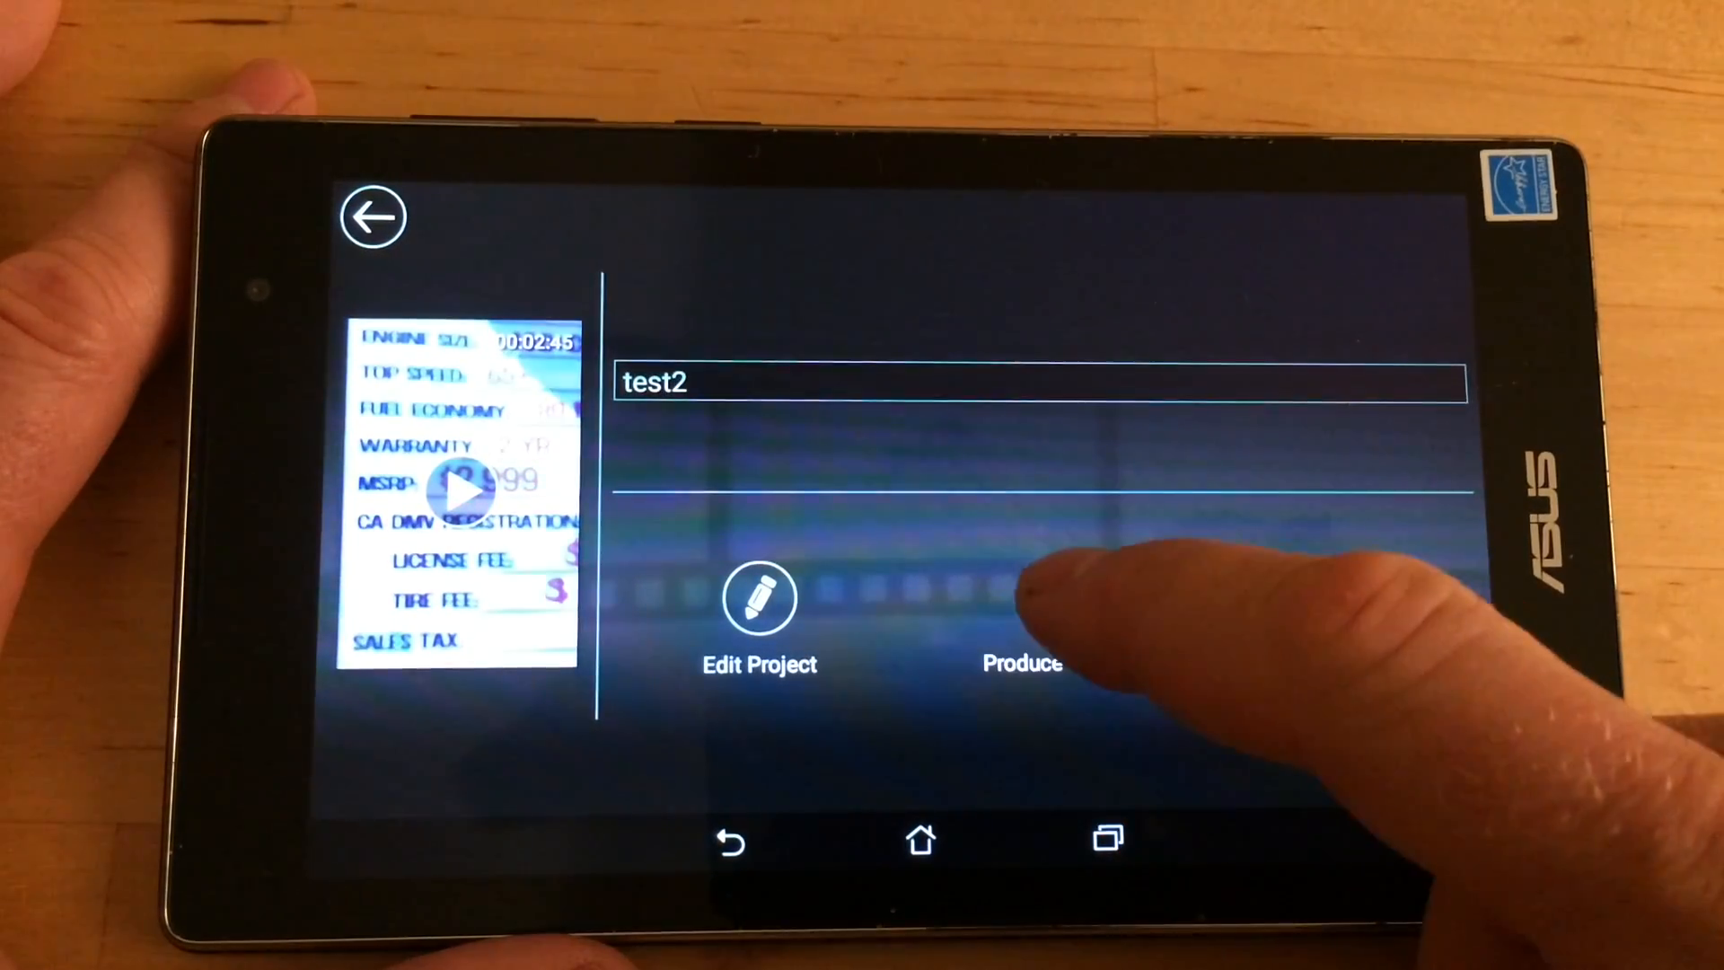
# - Produce test2 in HD to the gallery, declining the upgrade offer, and continue to storage
pyautogui.click(1050, 599)
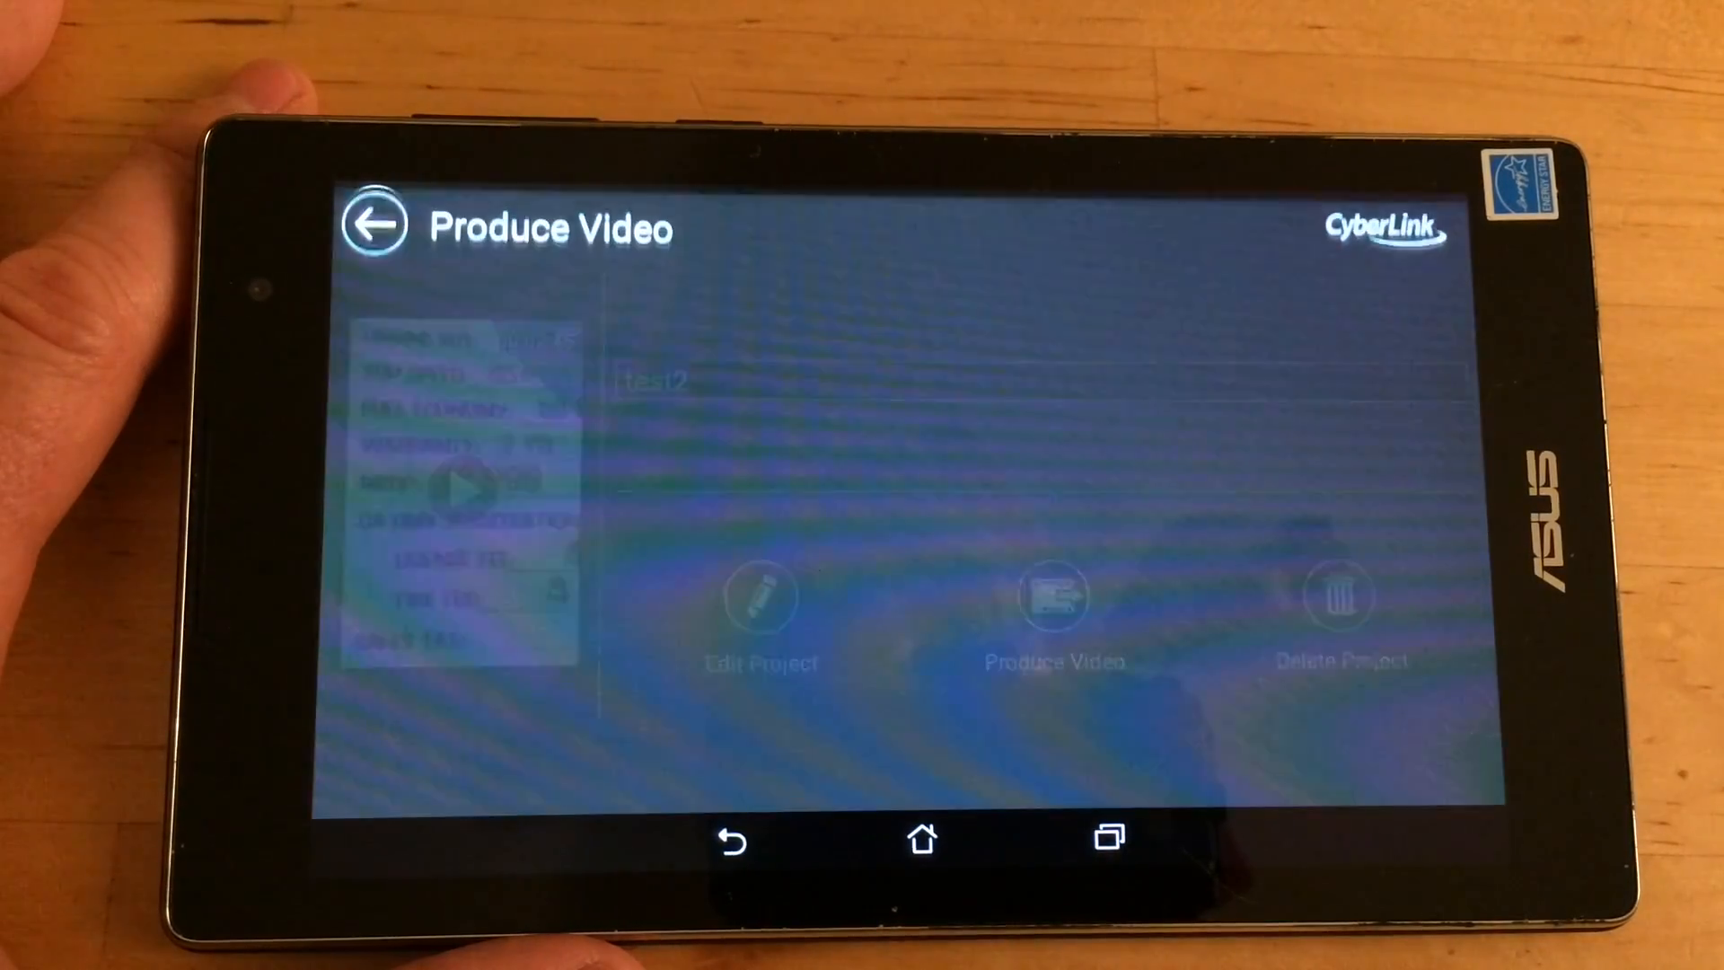
pyautogui.click(1052, 616)
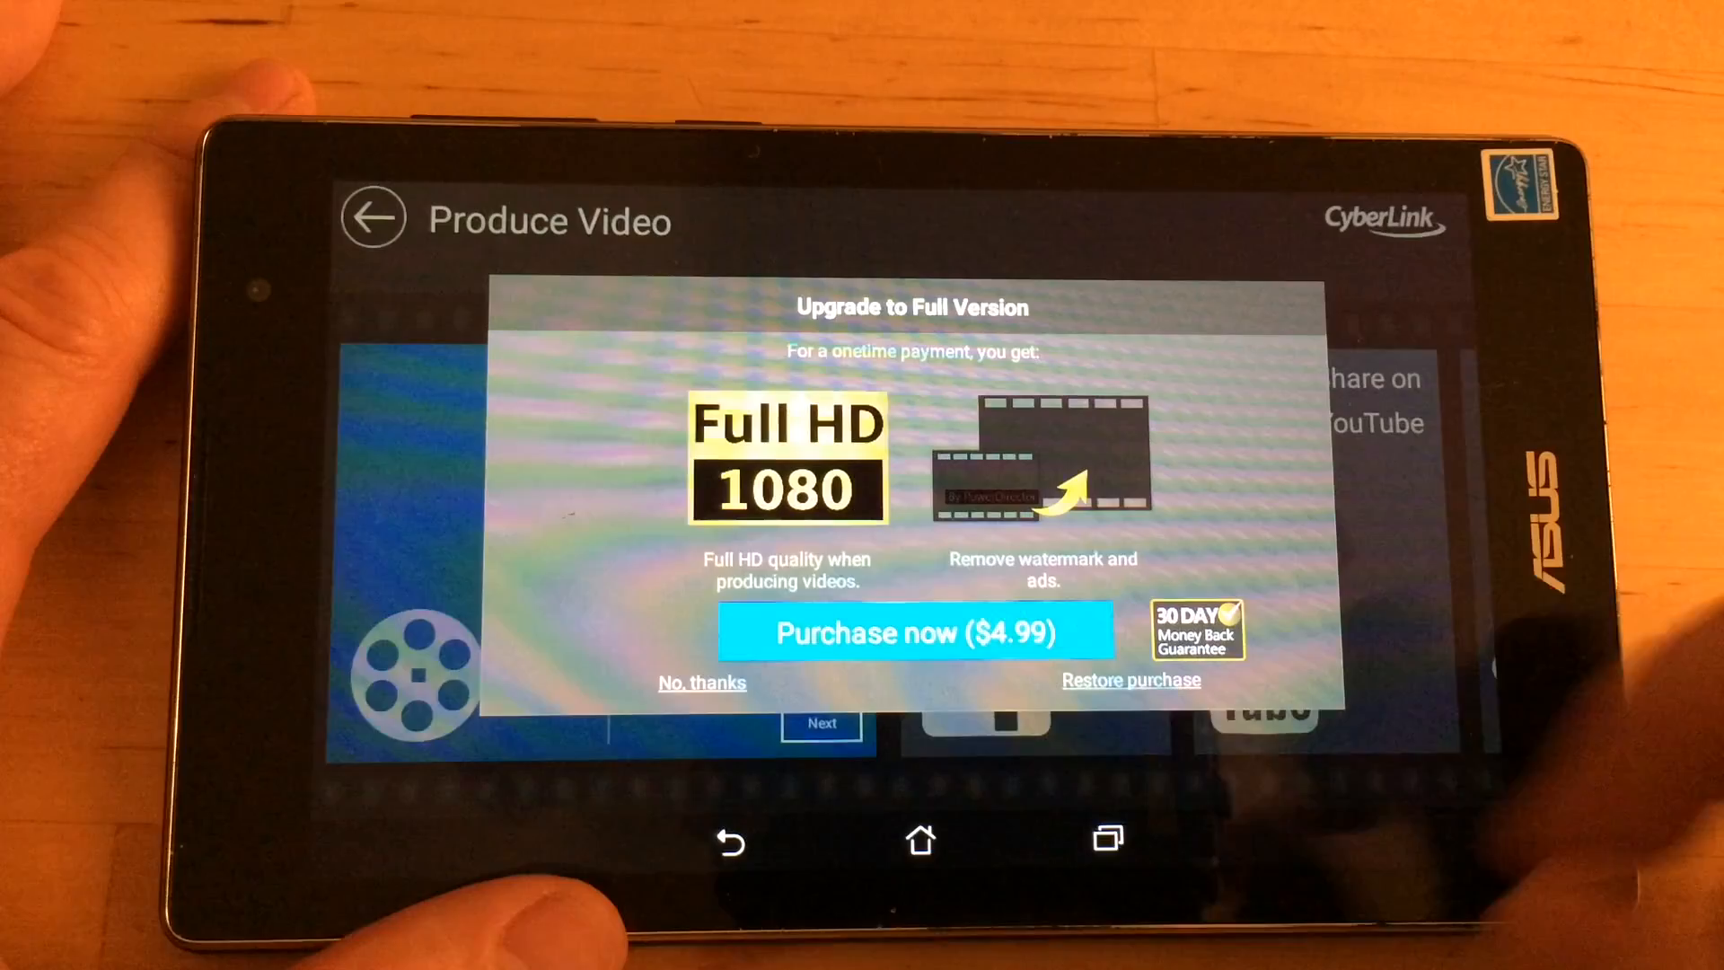
pyautogui.click(701, 683)
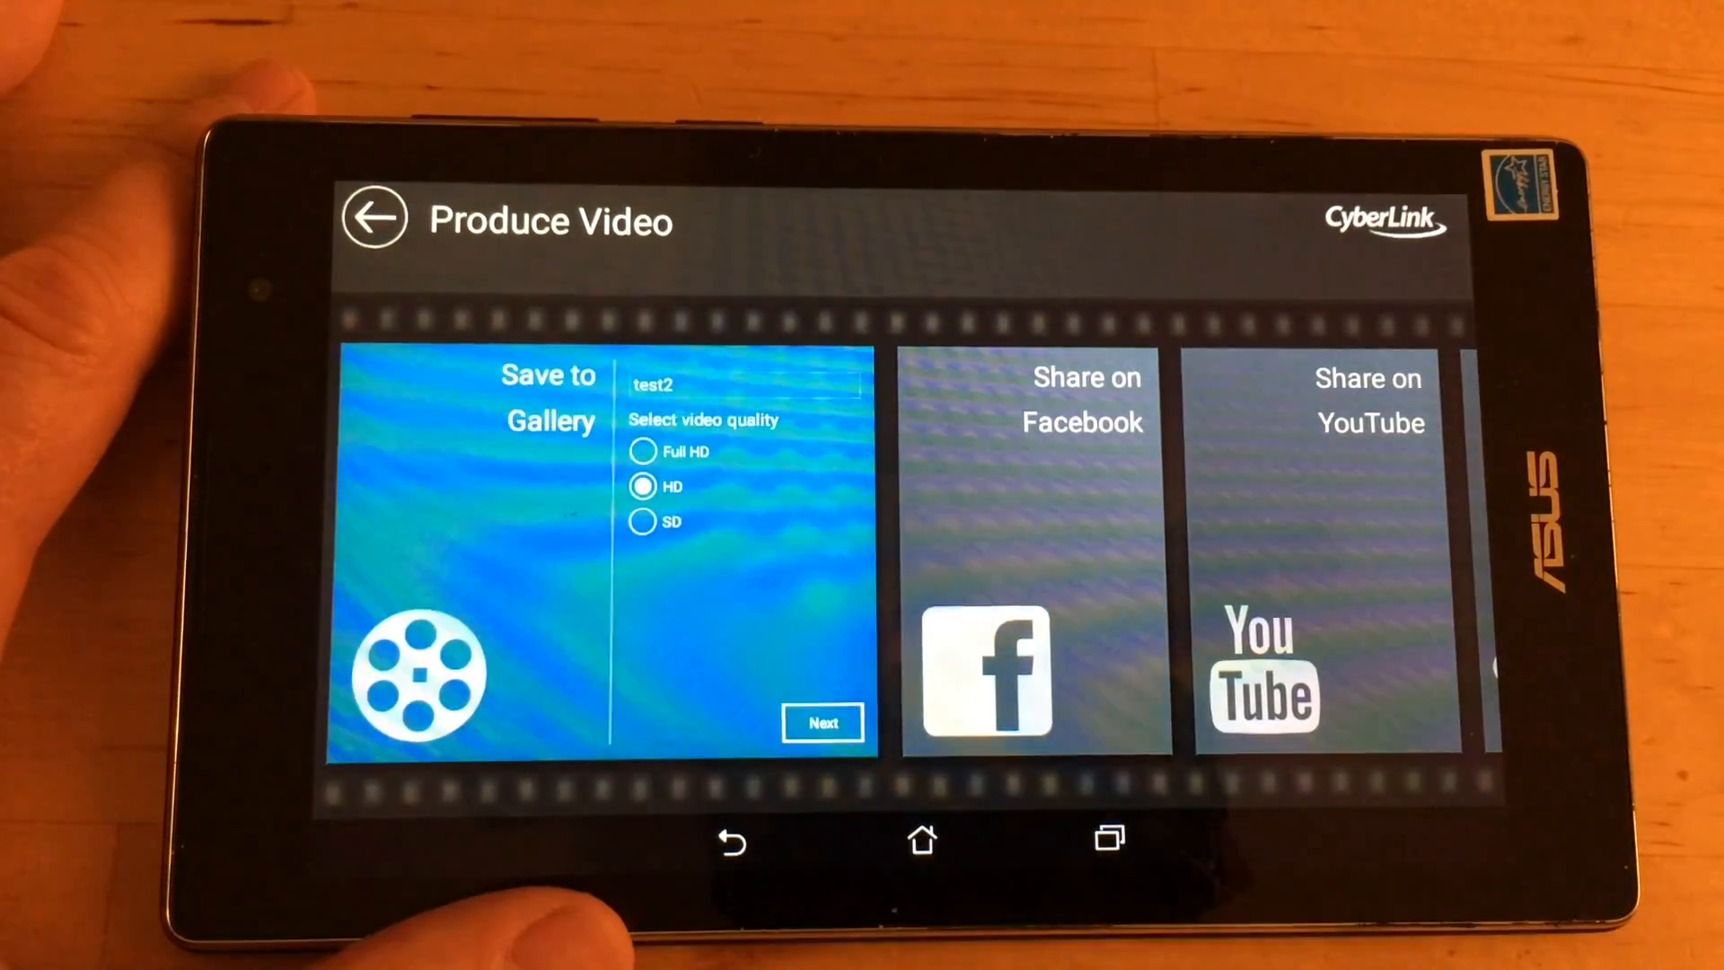
pyautogui.click(822, 724)
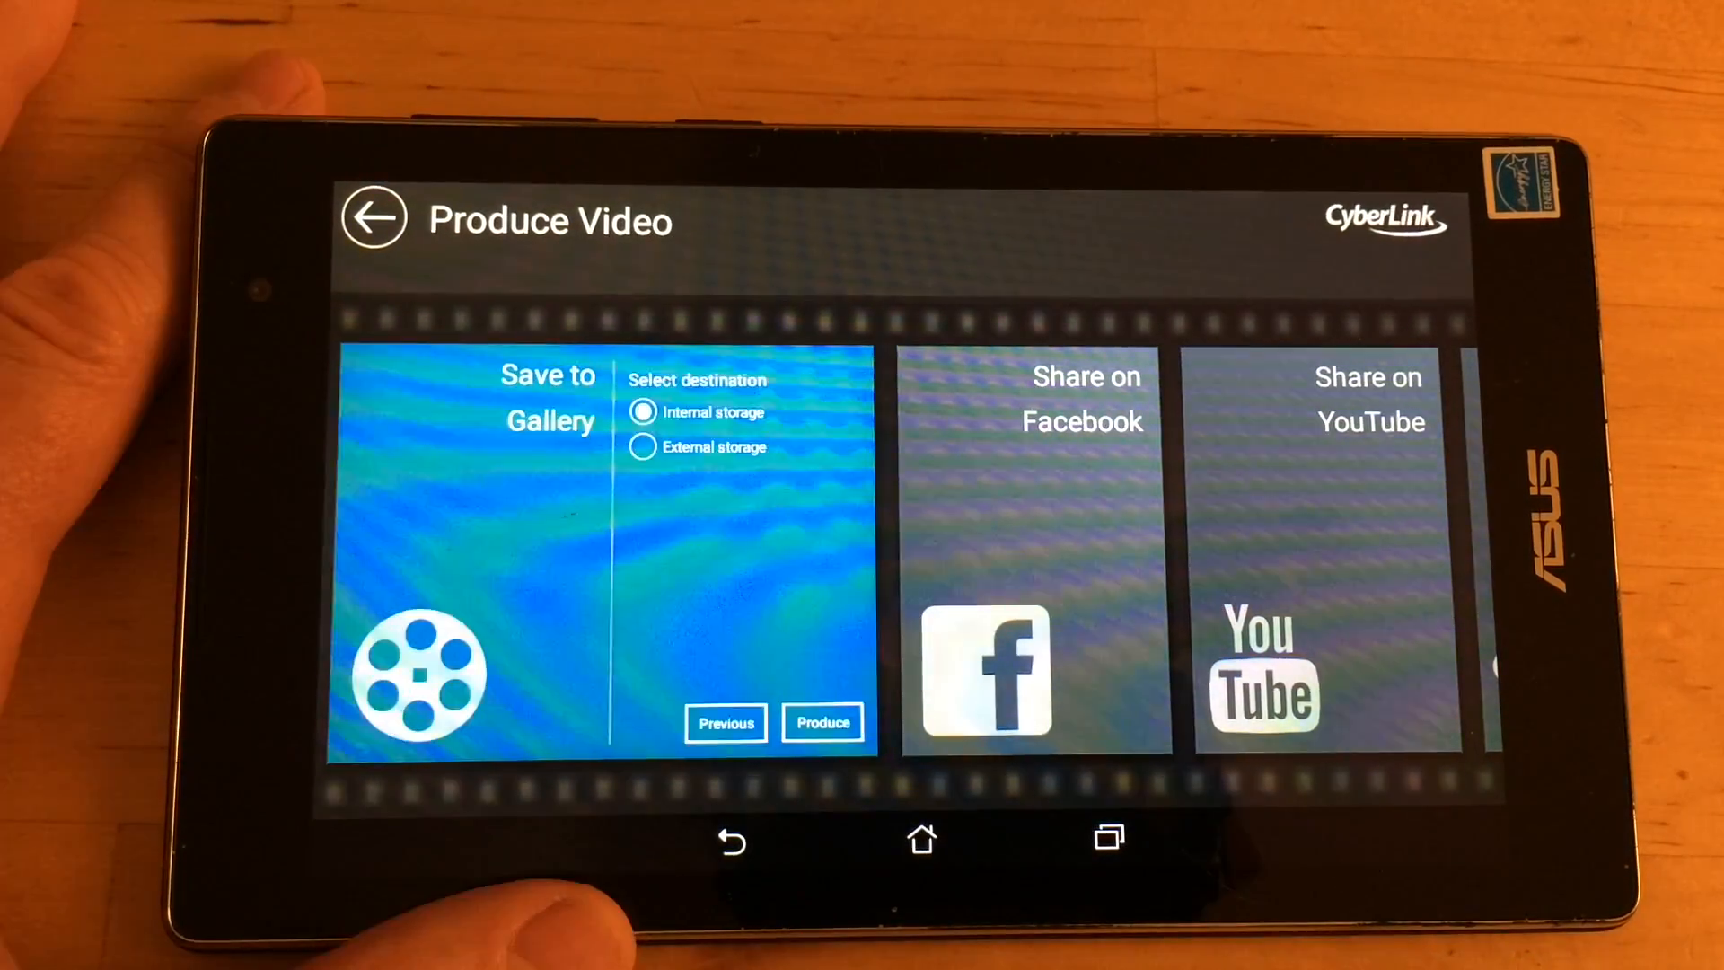